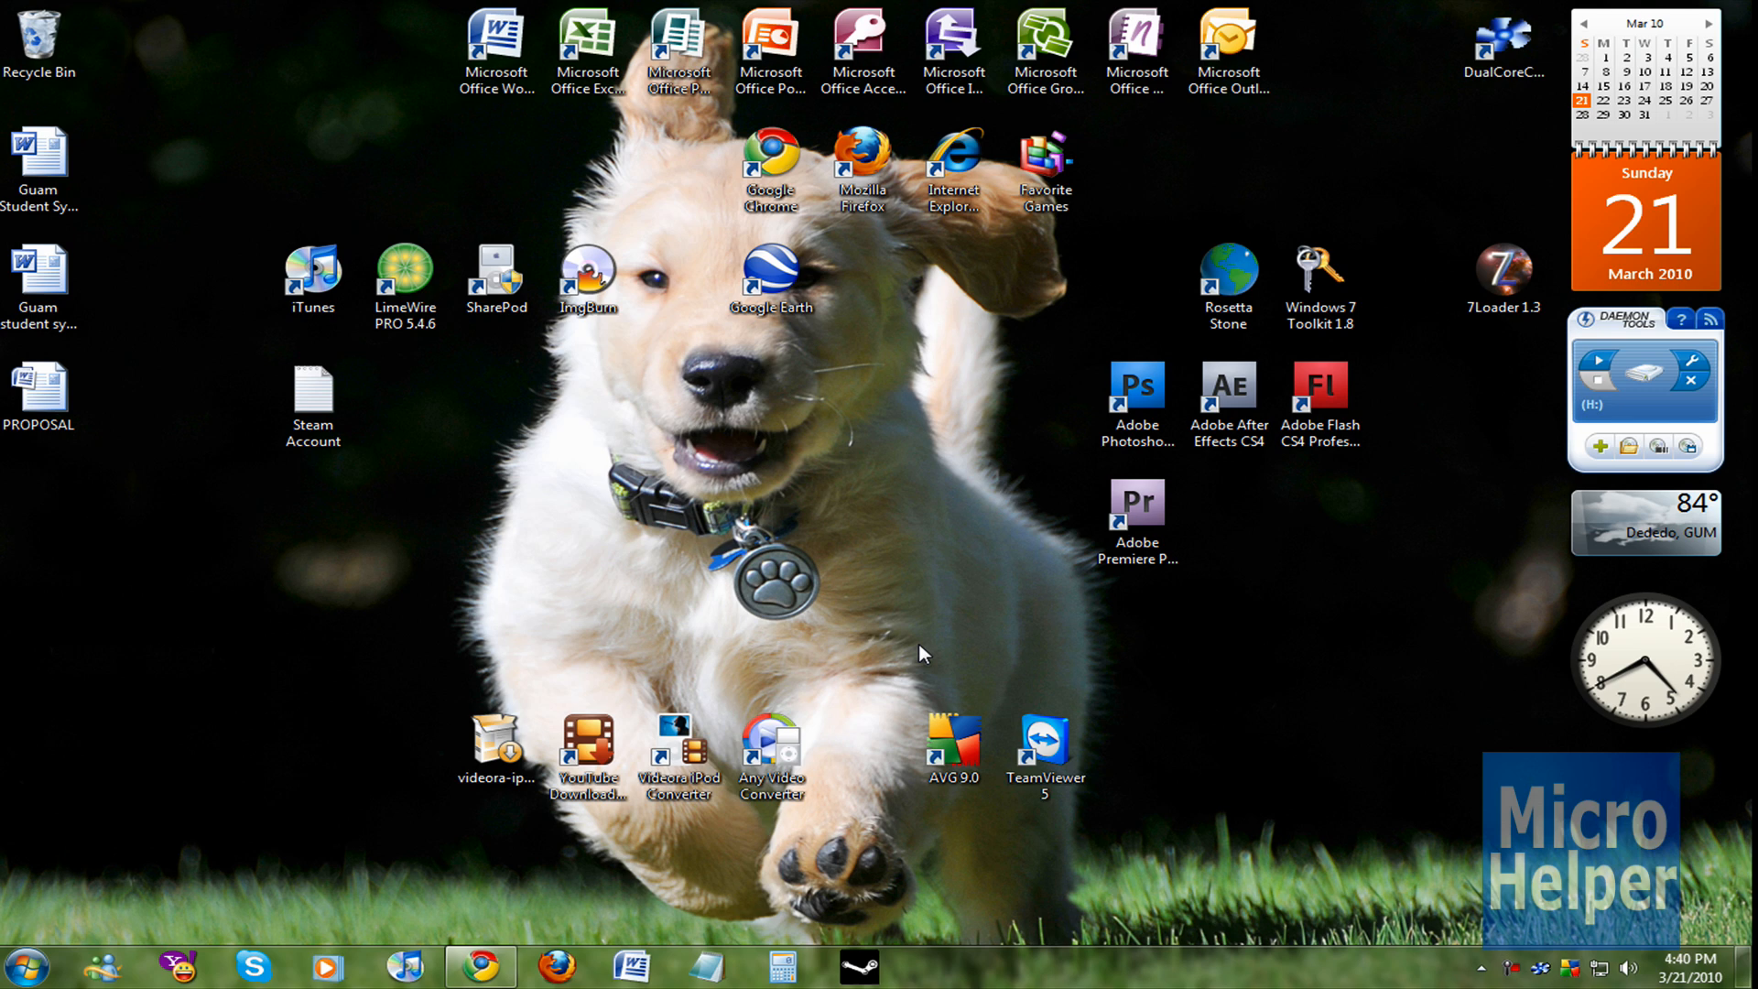
Step: Launch TeamViewer 5 from its desktop shortcut, keeping Remote support as the session type
click(27, 967)
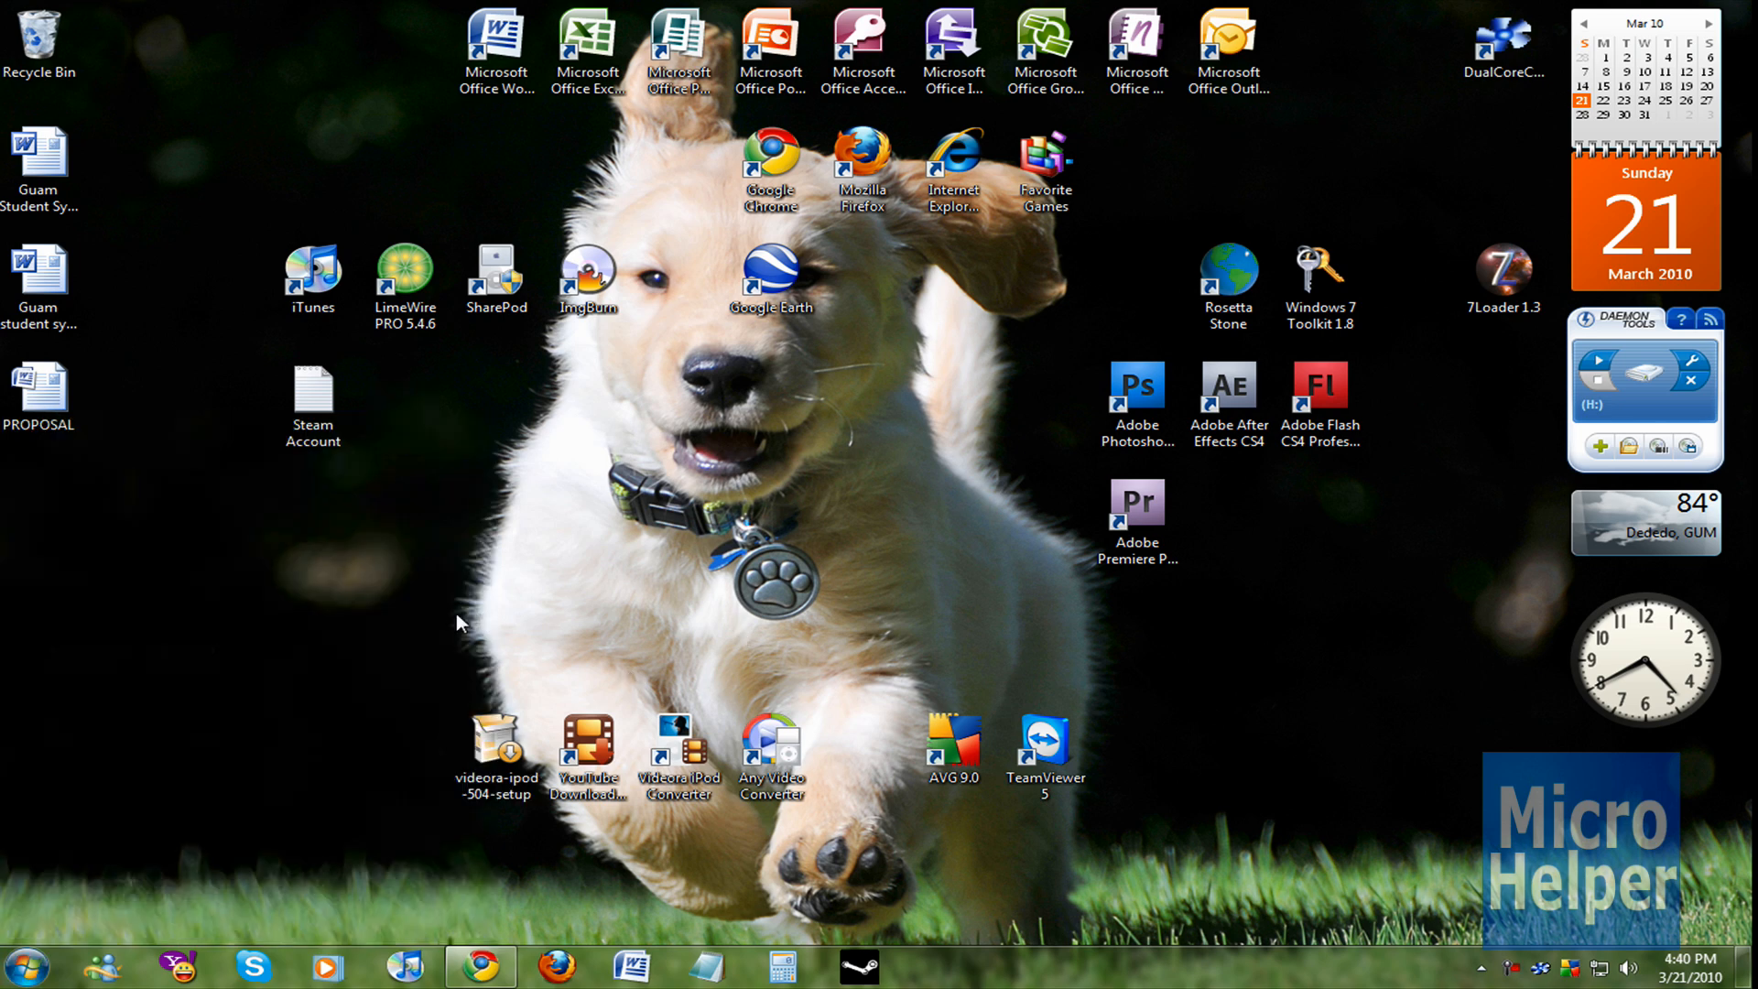
mouse_move(561, 641)
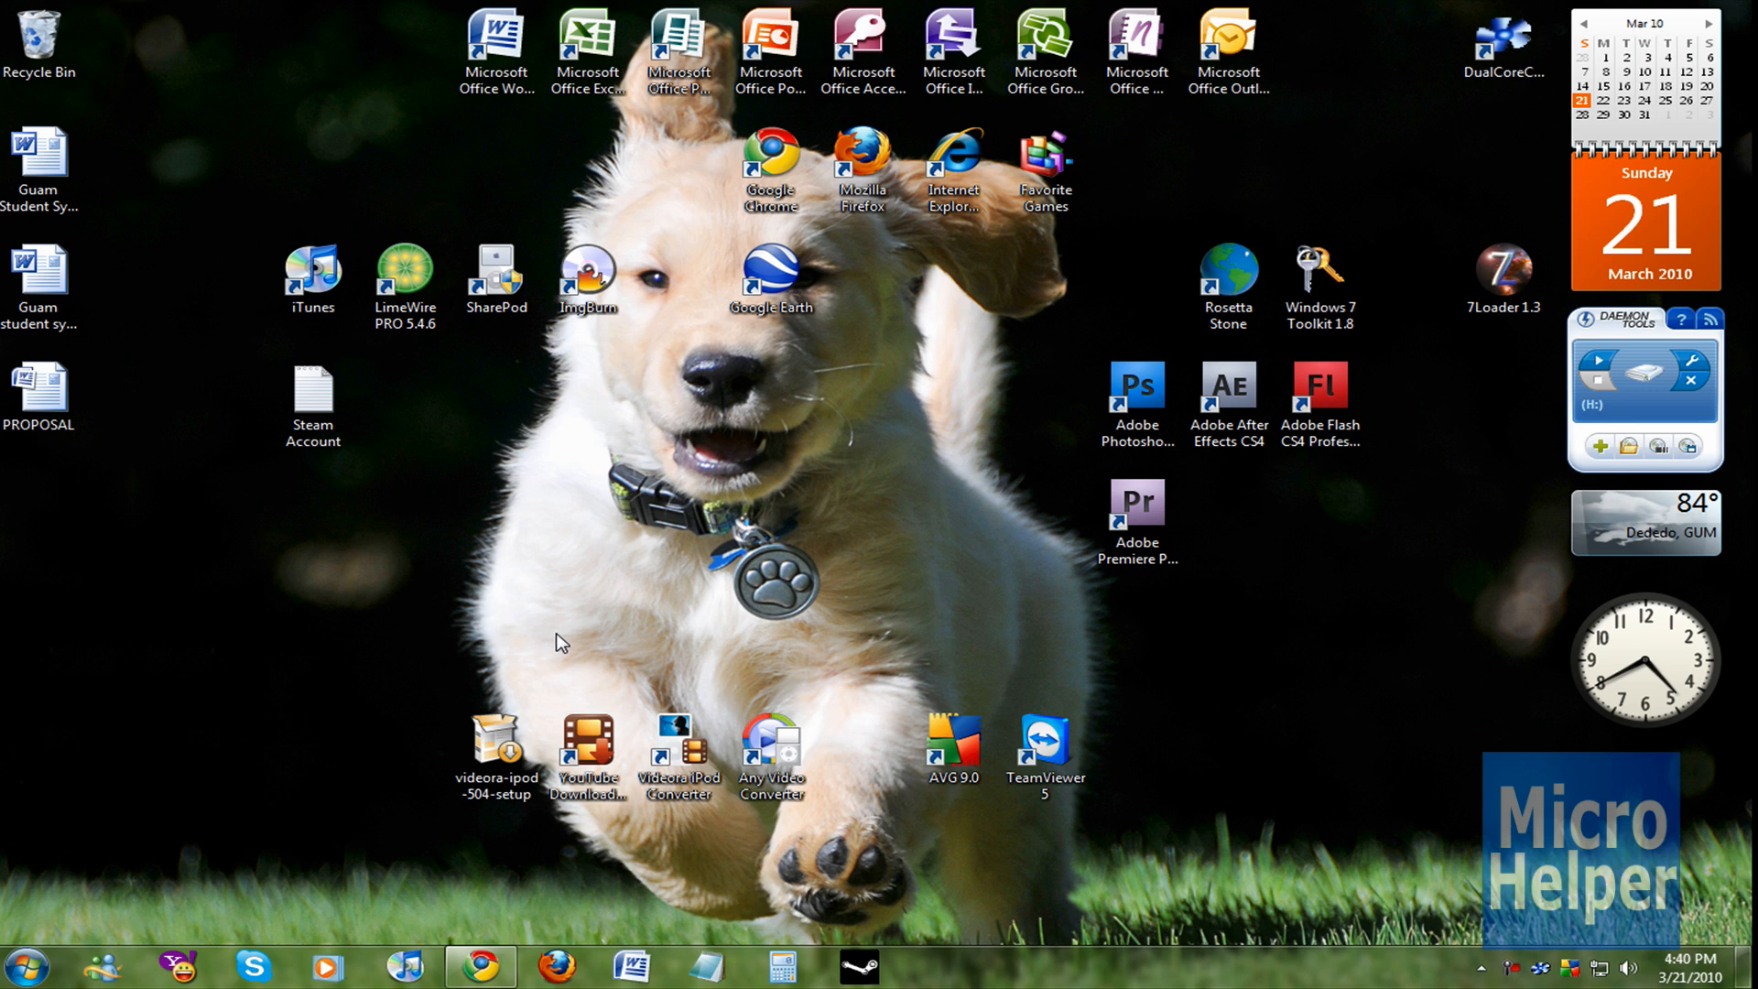
click(1044, 746)
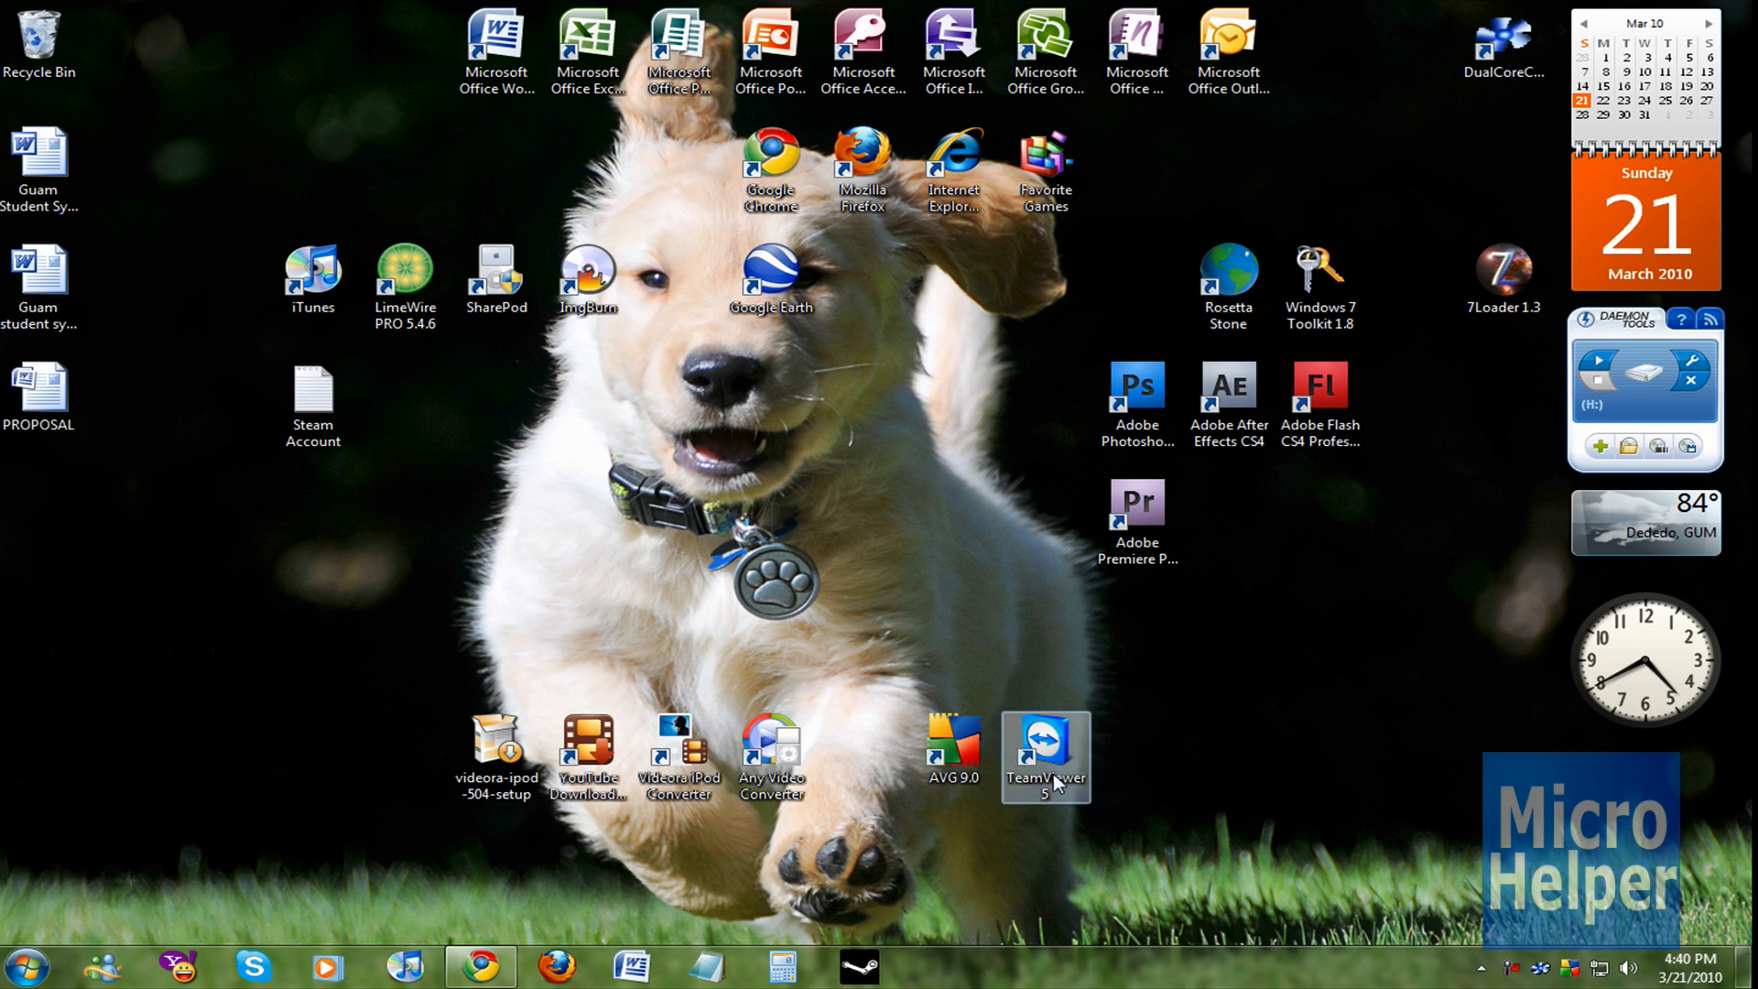
click(1043, 745)
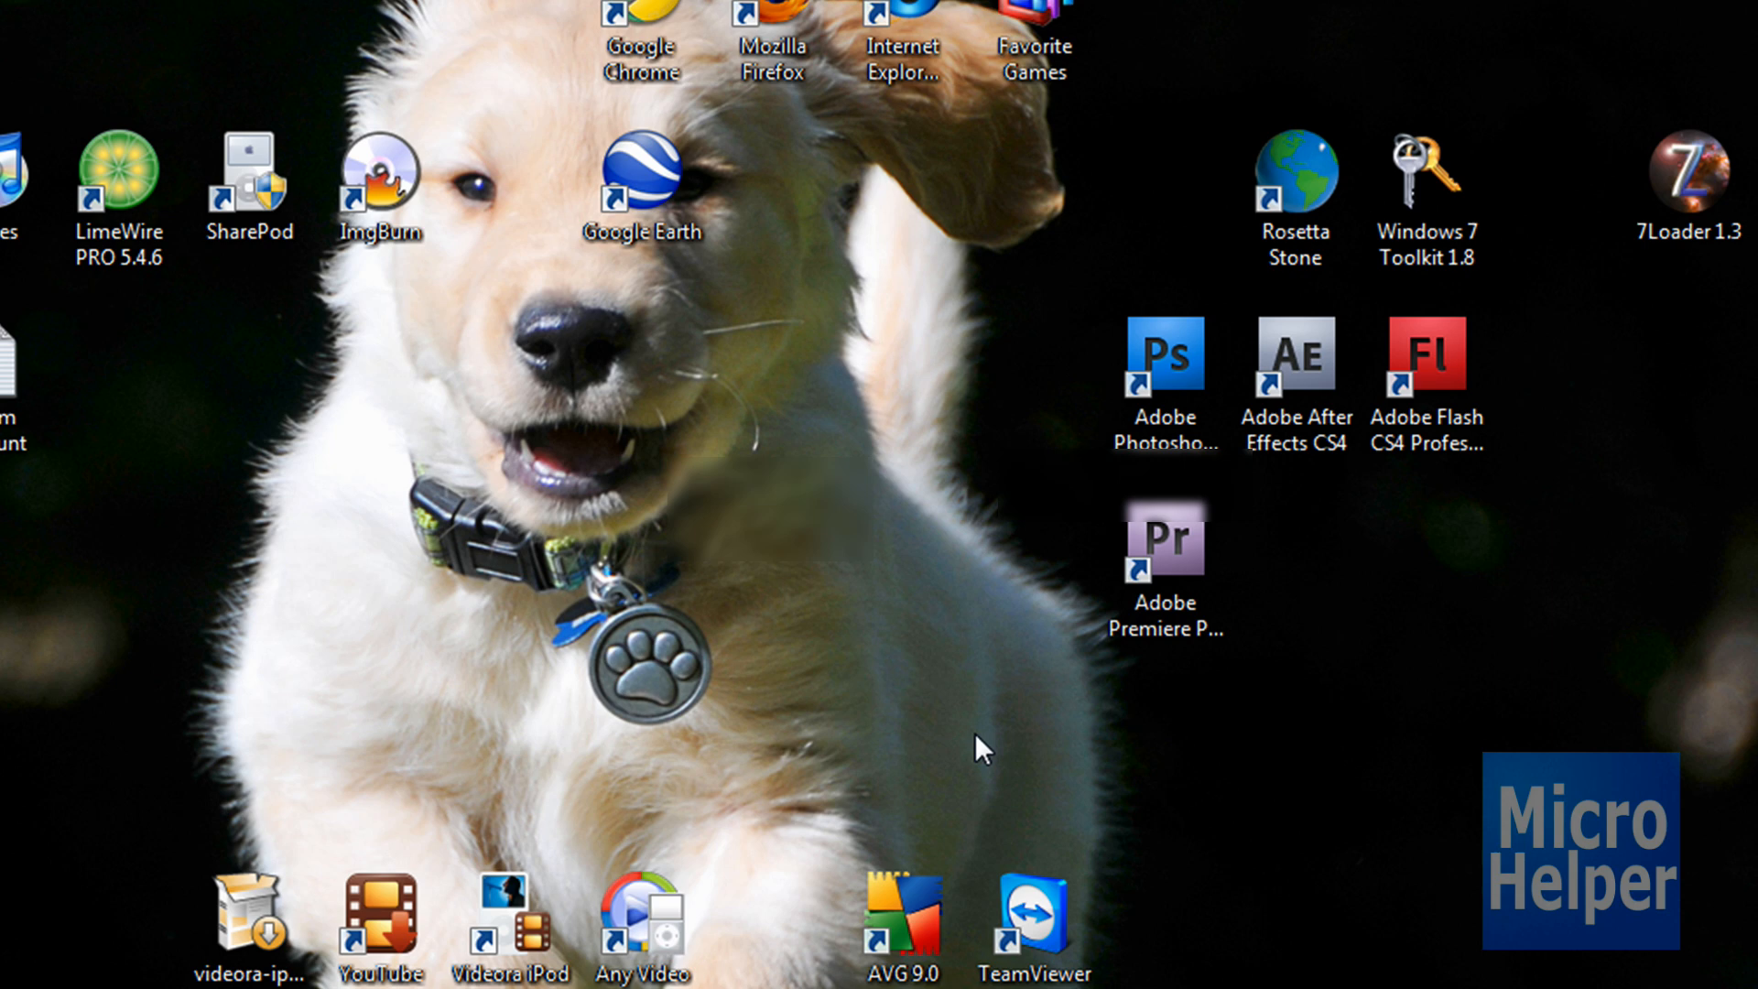
double_click(1033, 916)
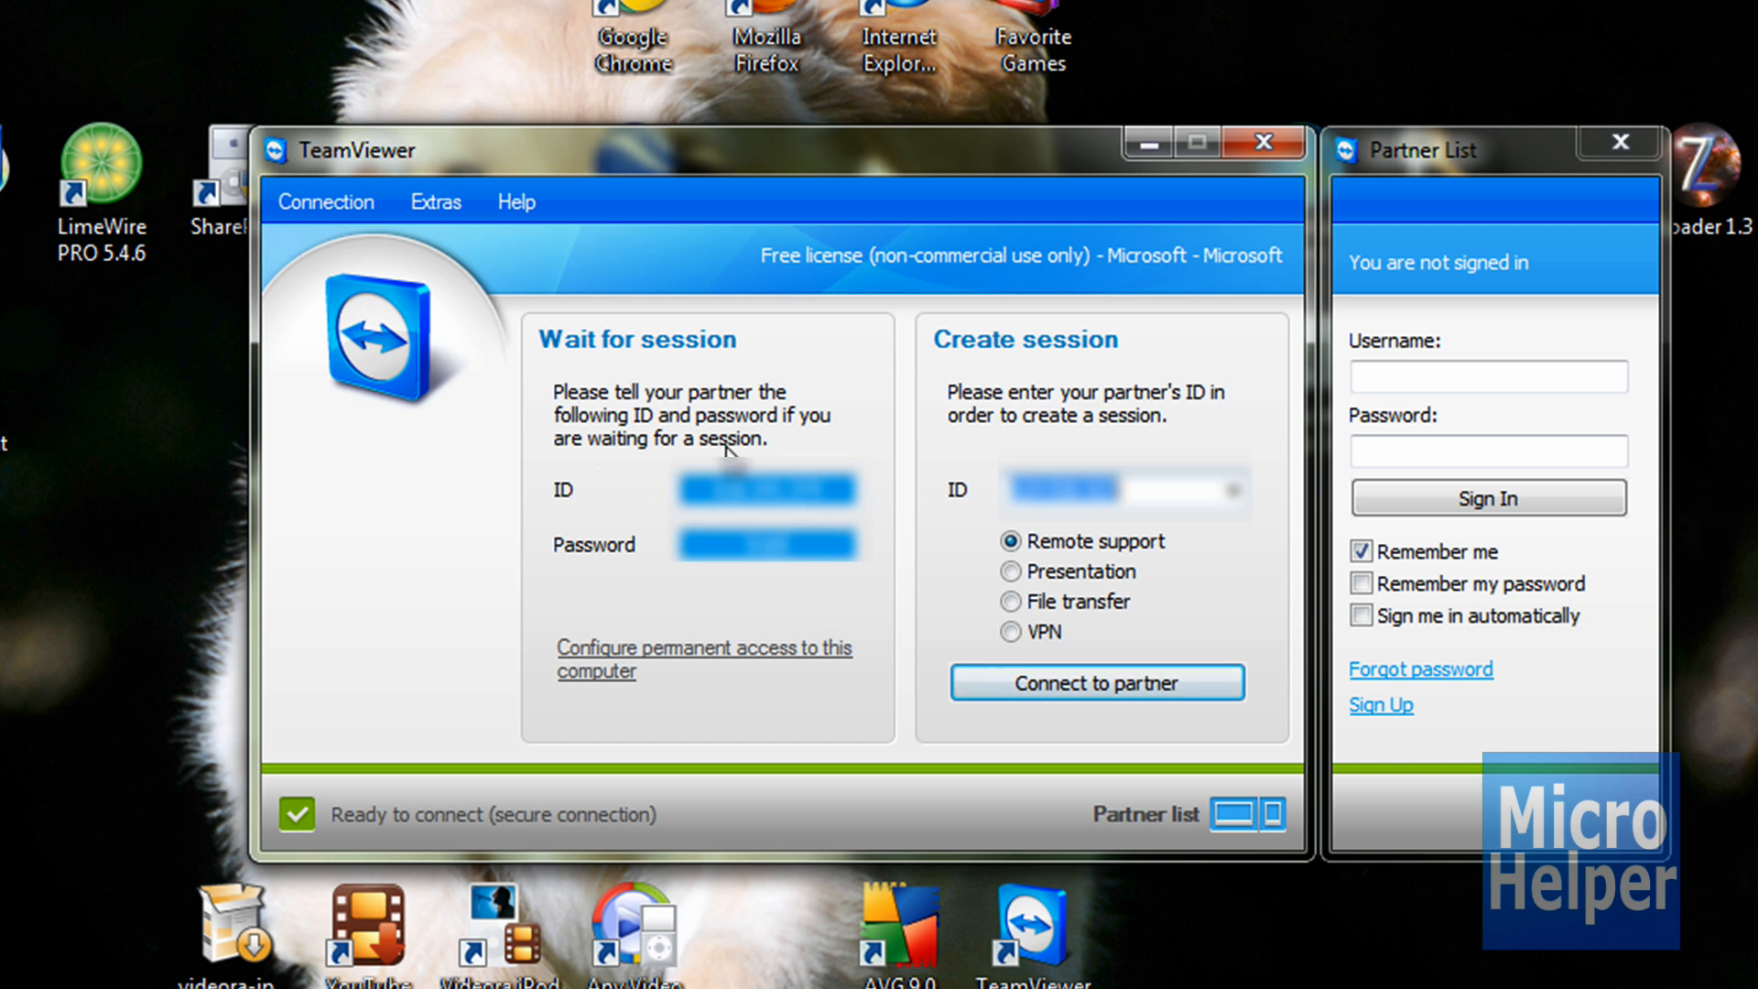
mouse_move(970, 375)
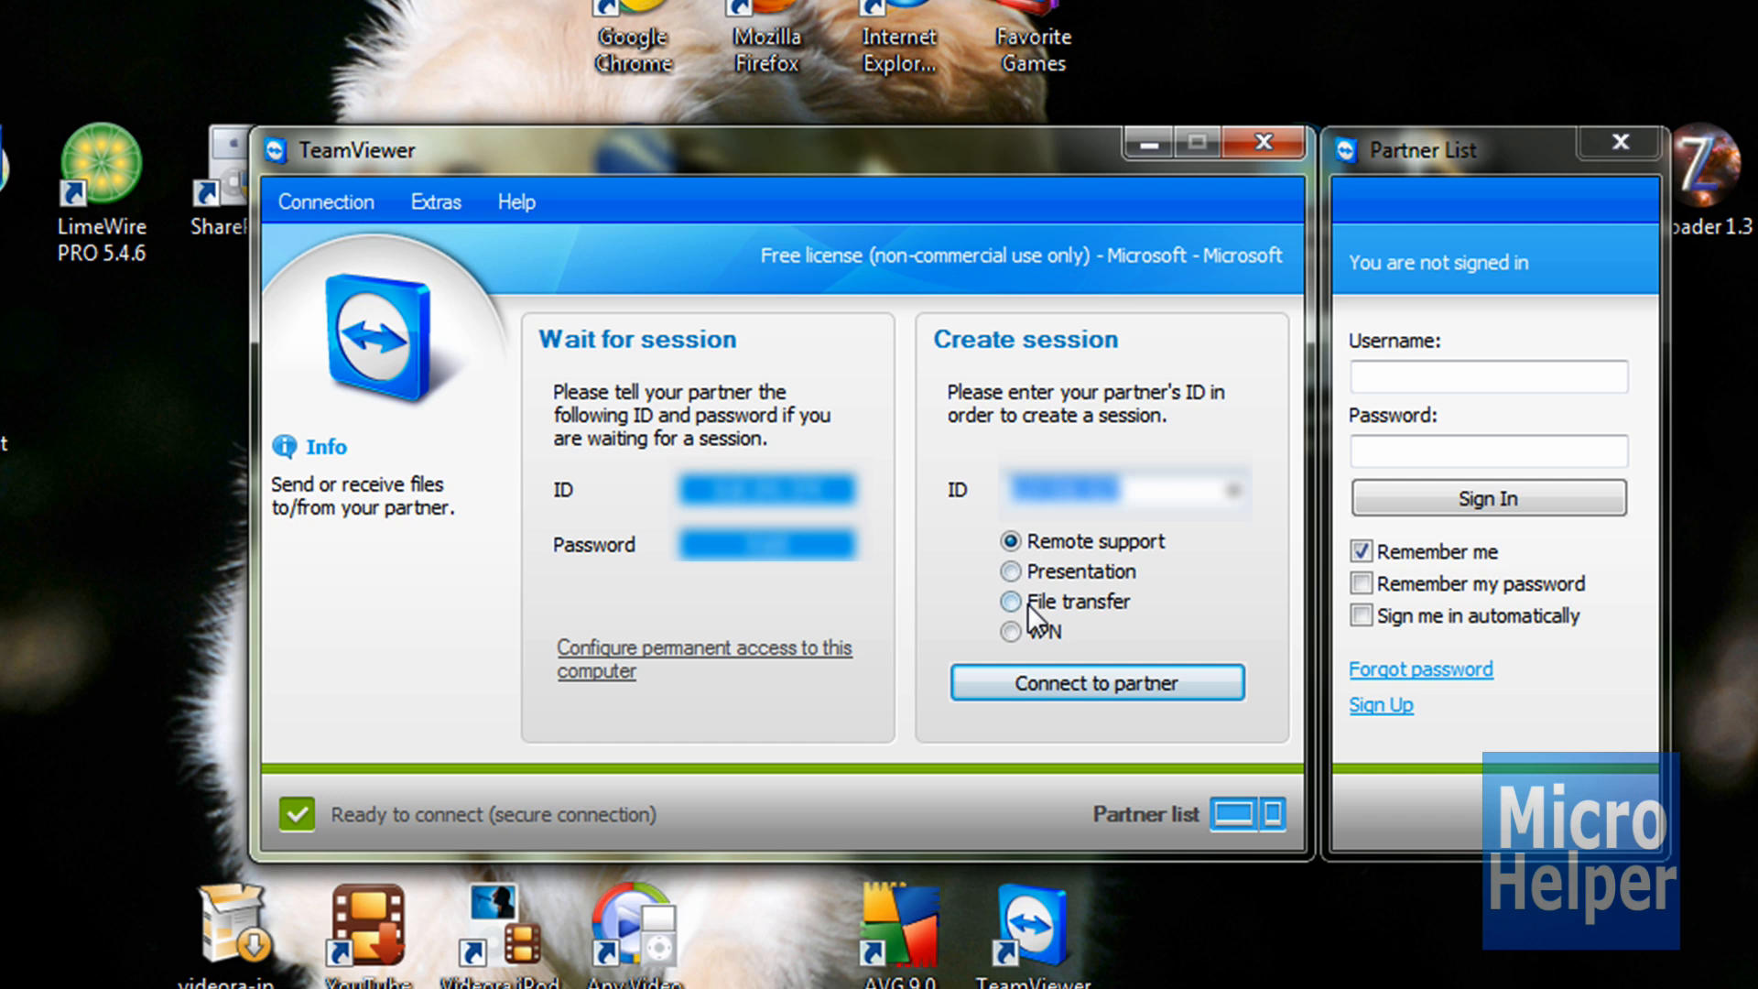
click(1011, 602)
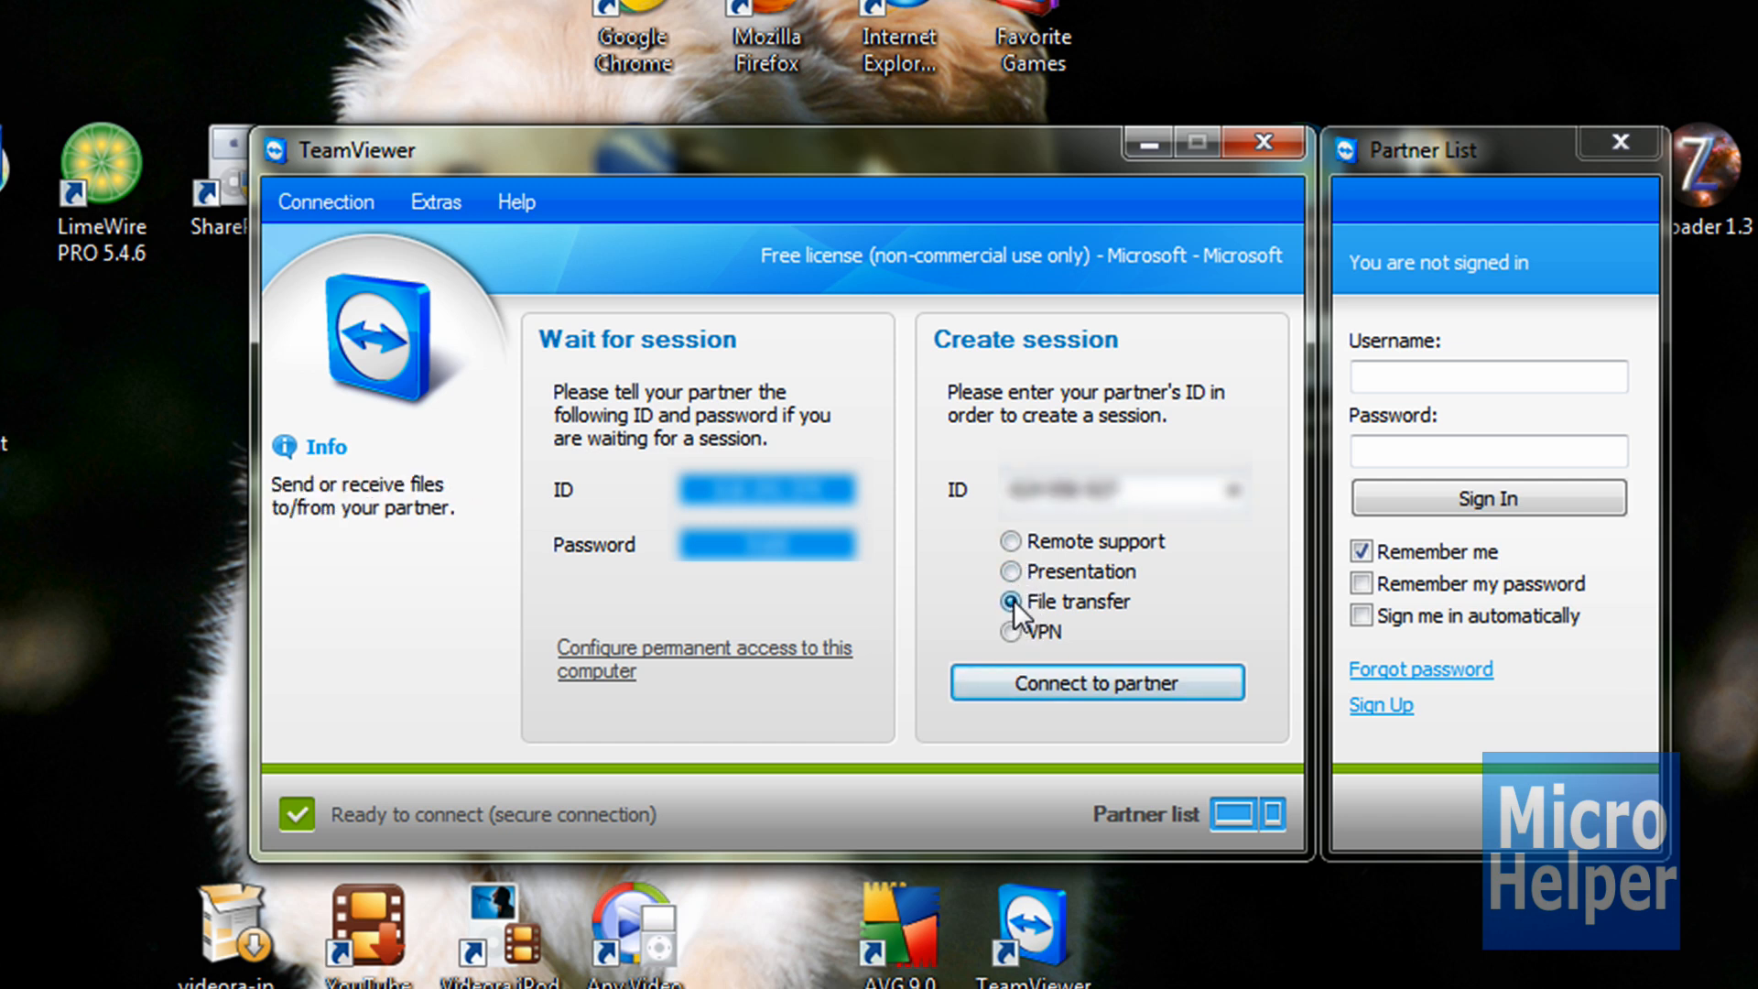
click(1010, 541)
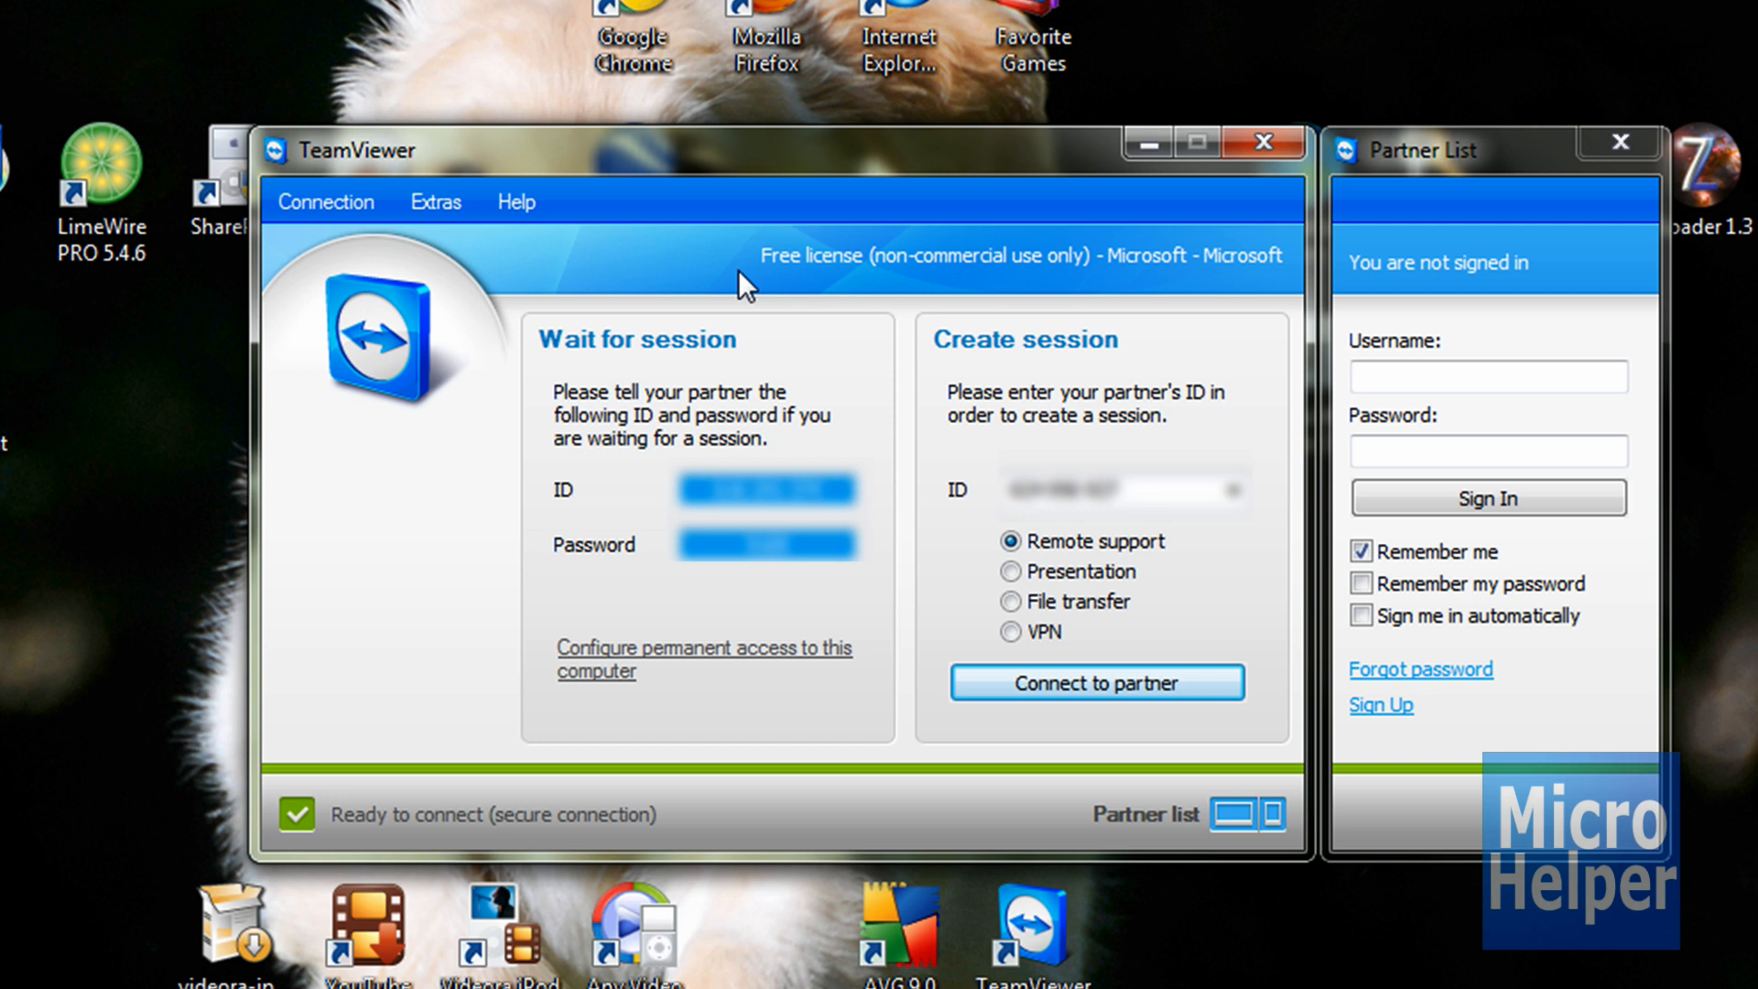
mouse_move(1033, 164)
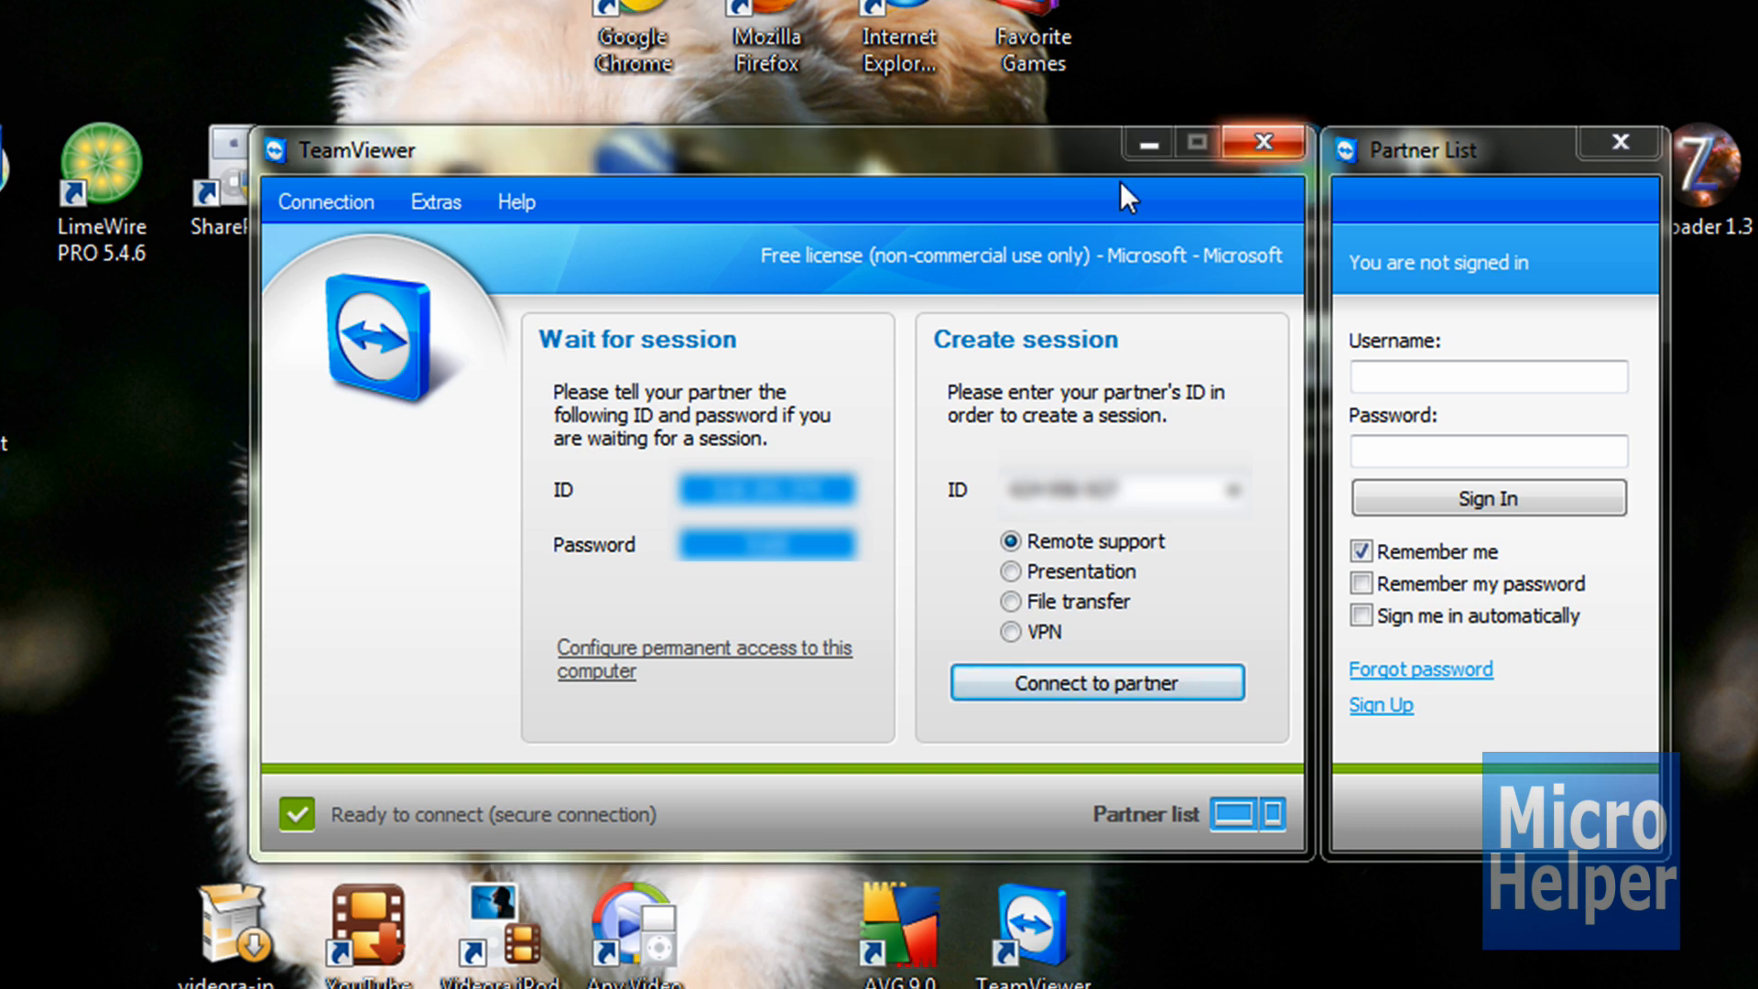
mouse_move(806, 324)
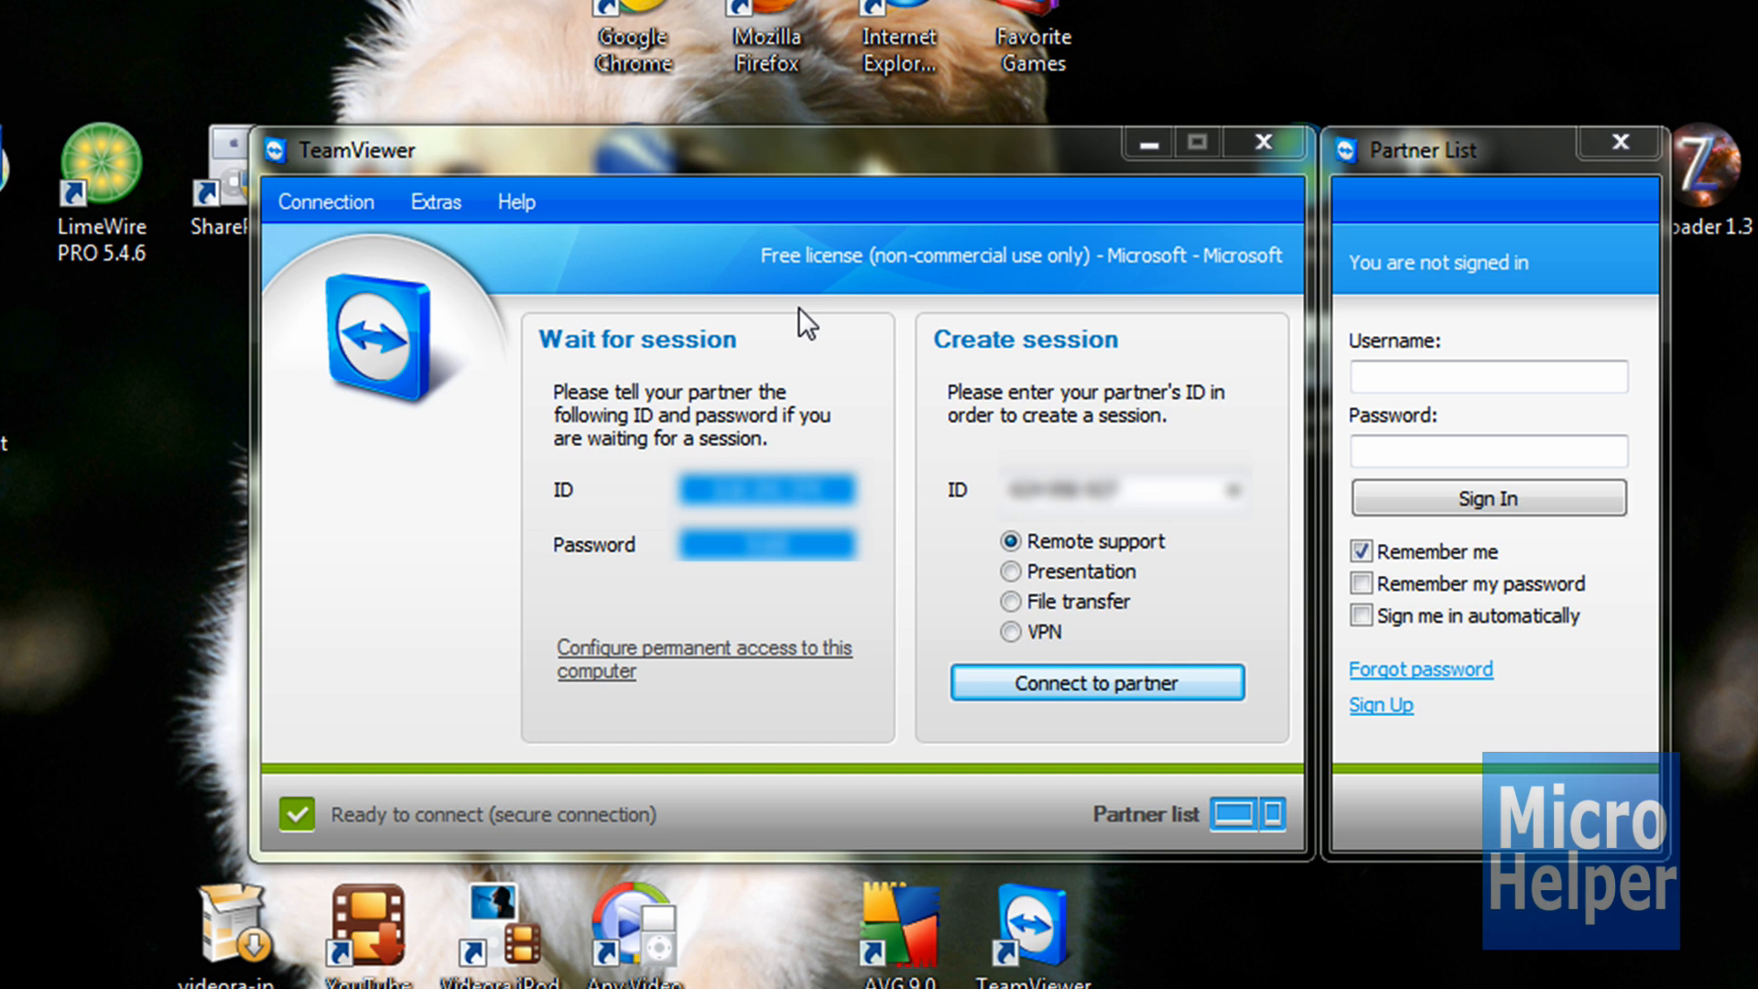
mouse_move(112, 411)
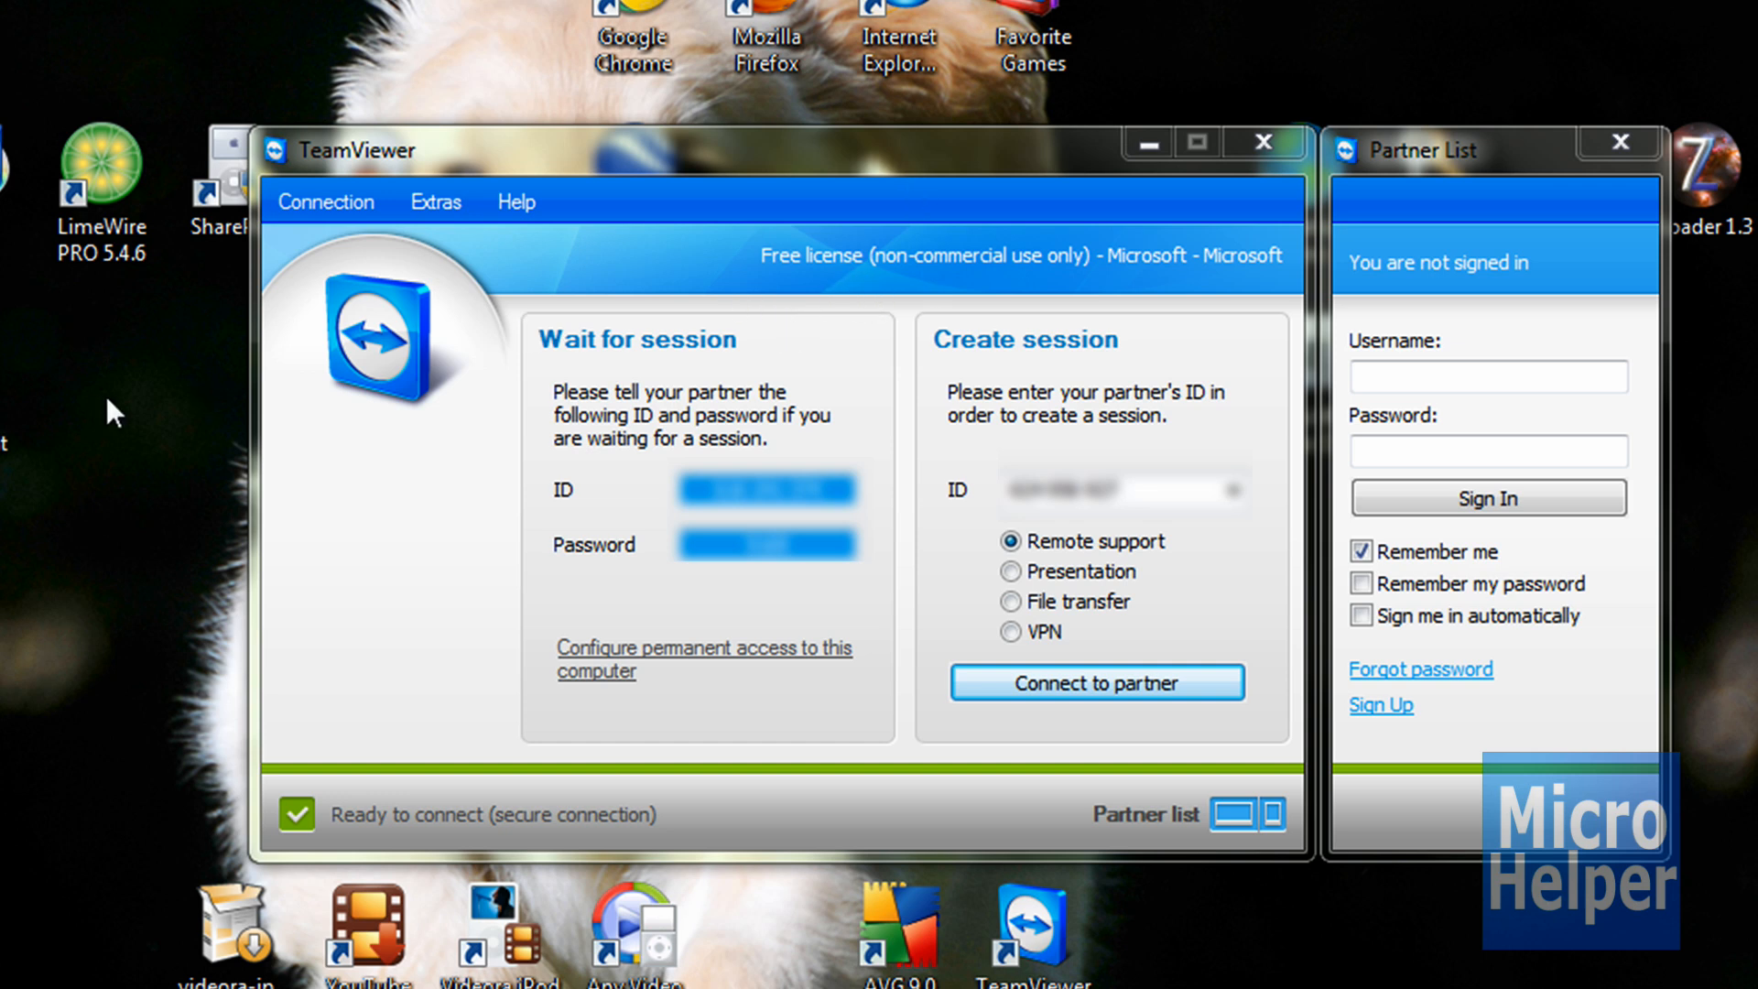
mouse_move(353, 919)
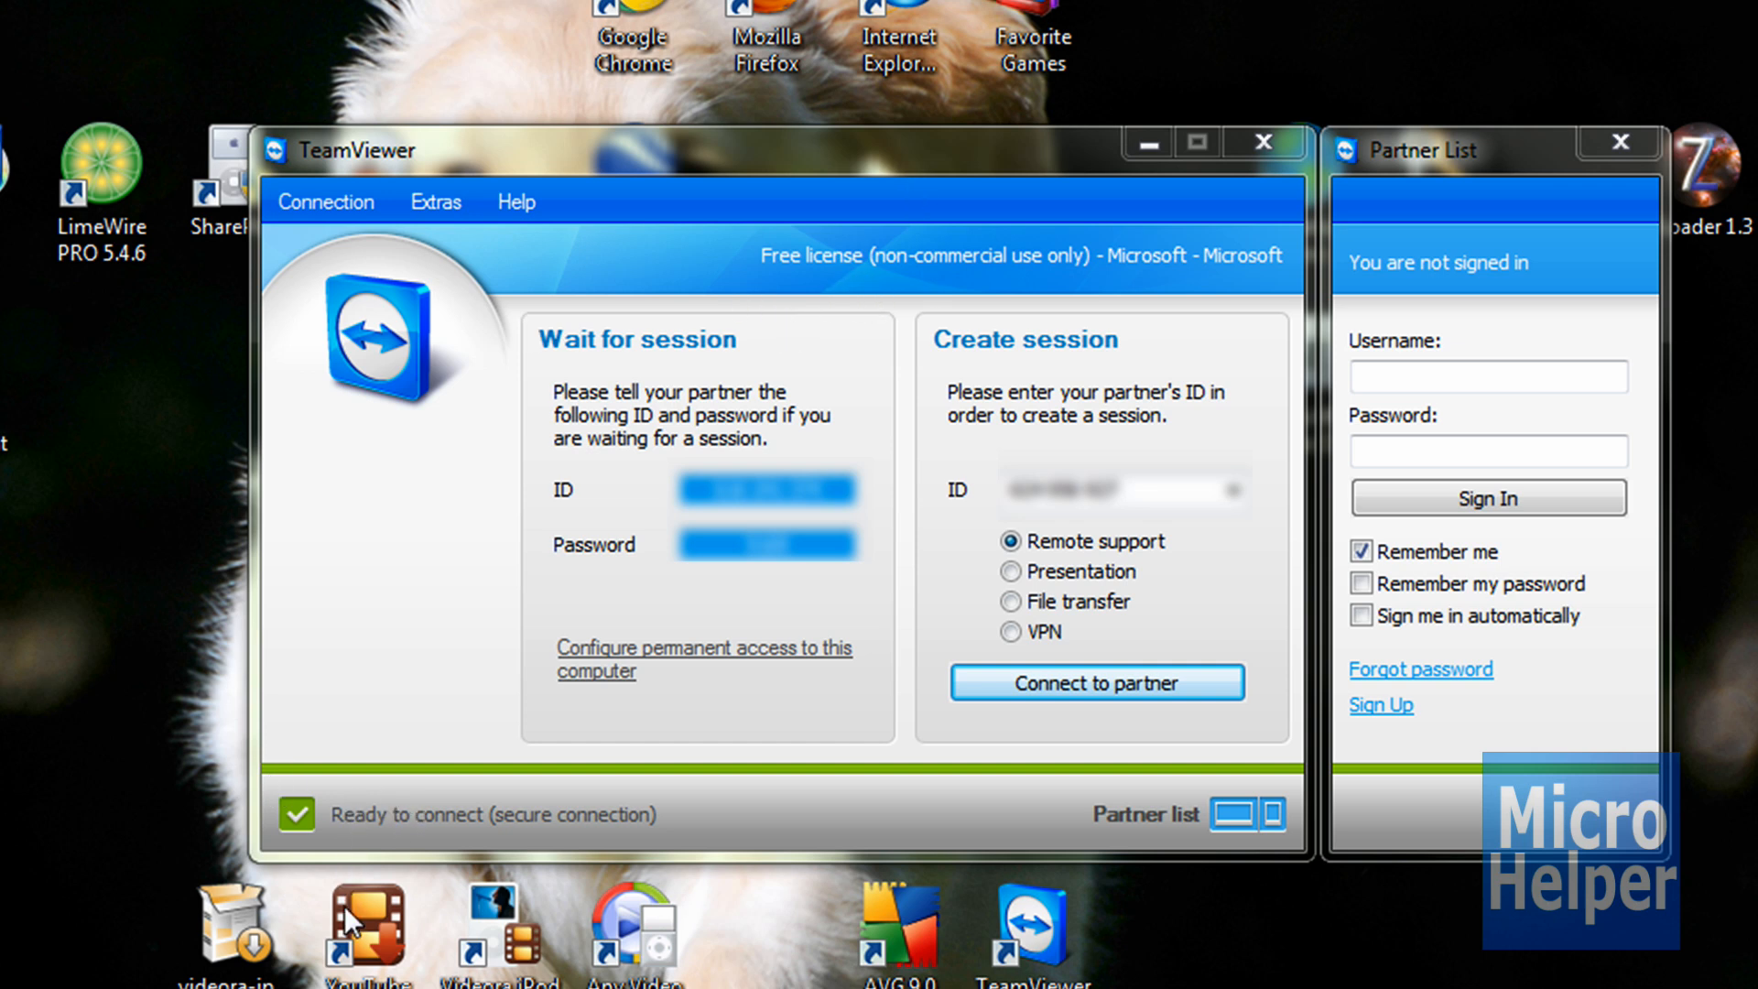
mouse_move(204, 810)
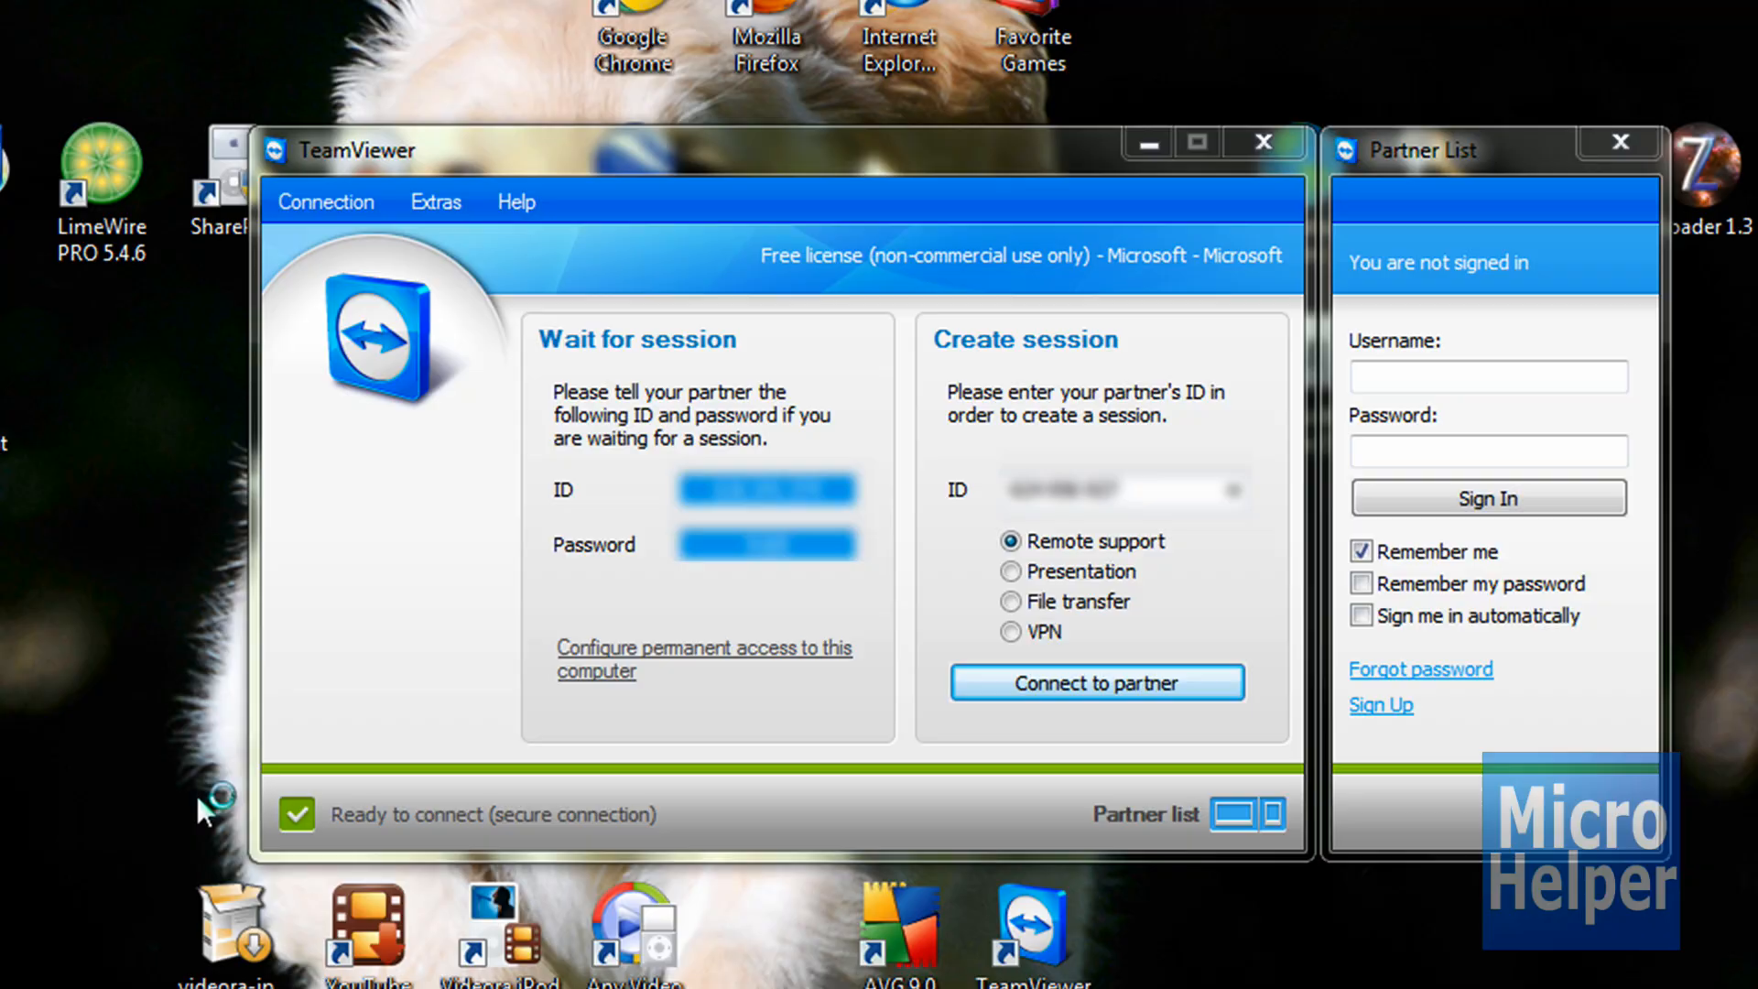
Step: Load teamviewer.com in the browser and point at the Download Now button
text(team)
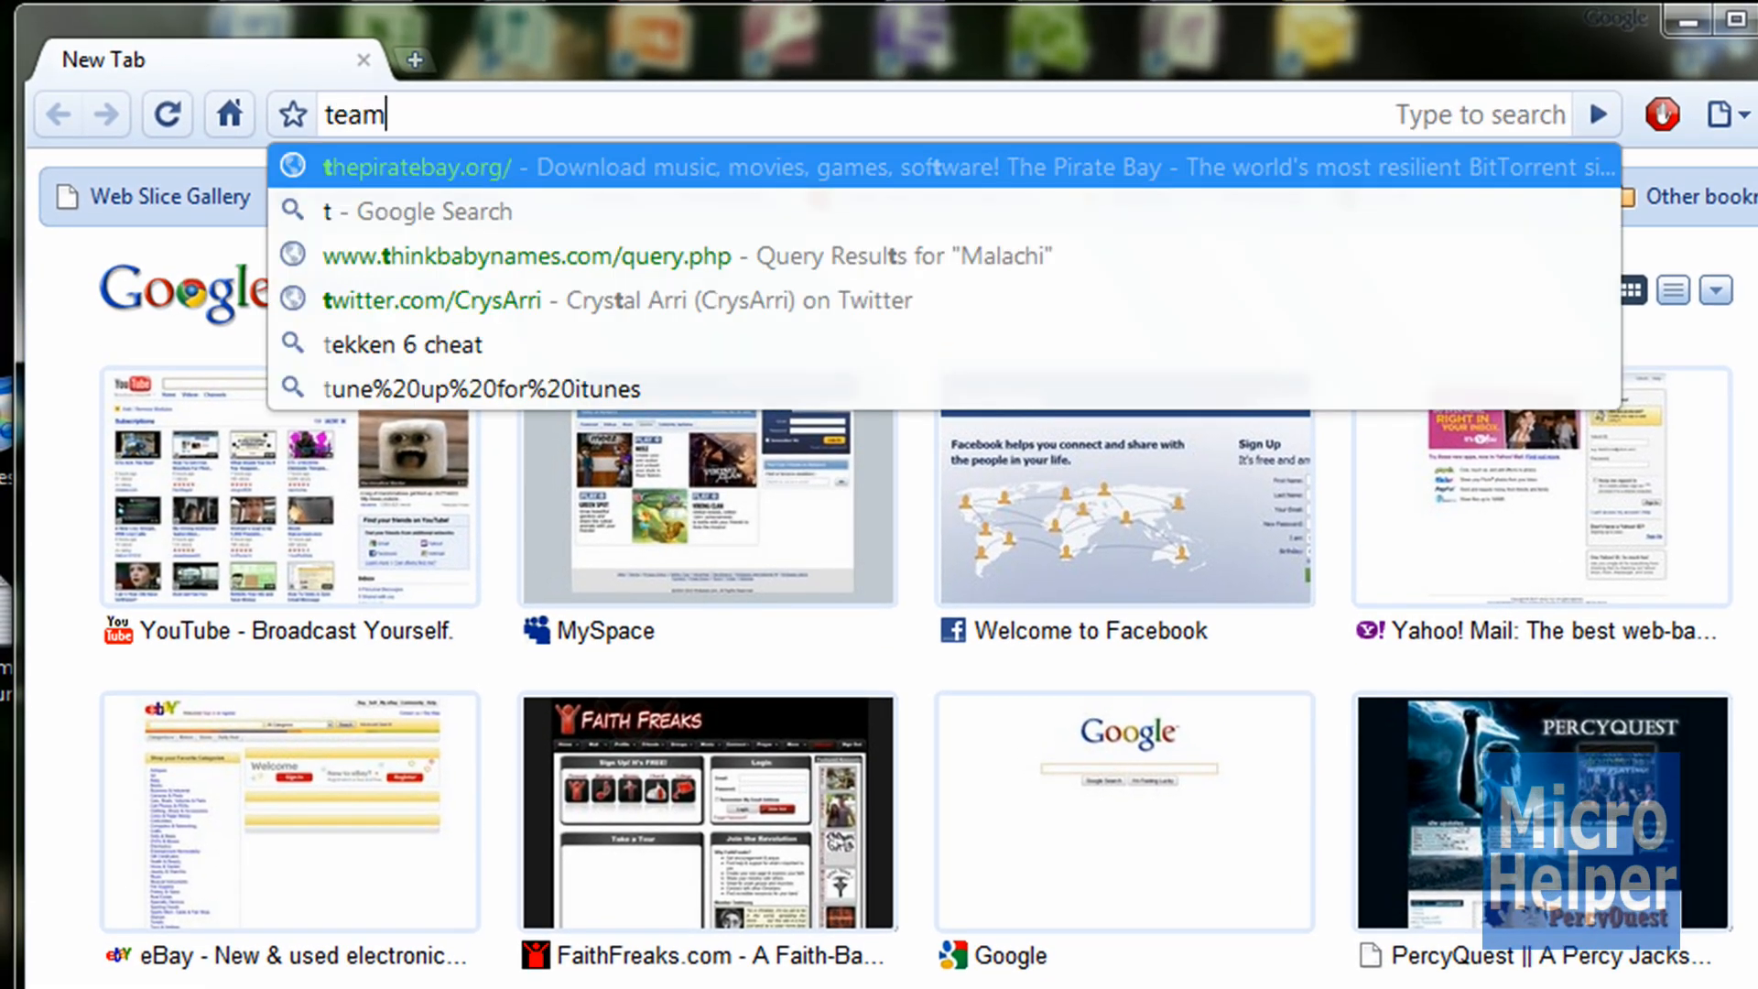
text(viewer.com)
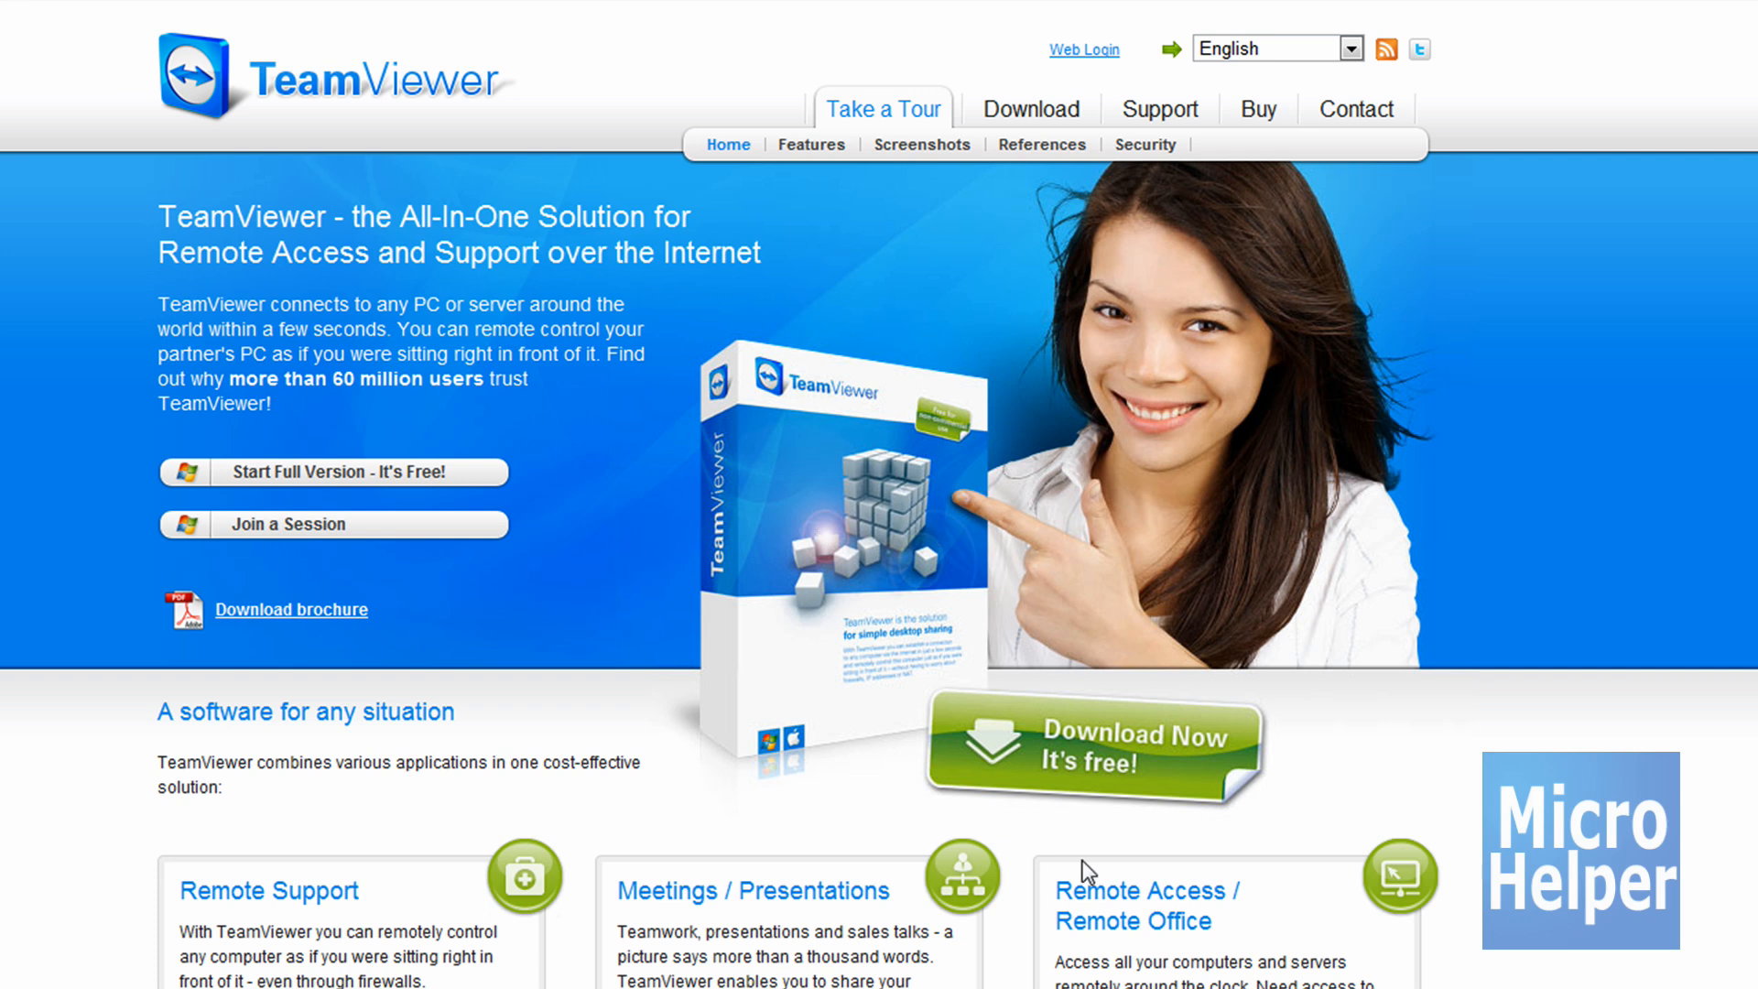
mouse_move(1032, 774)
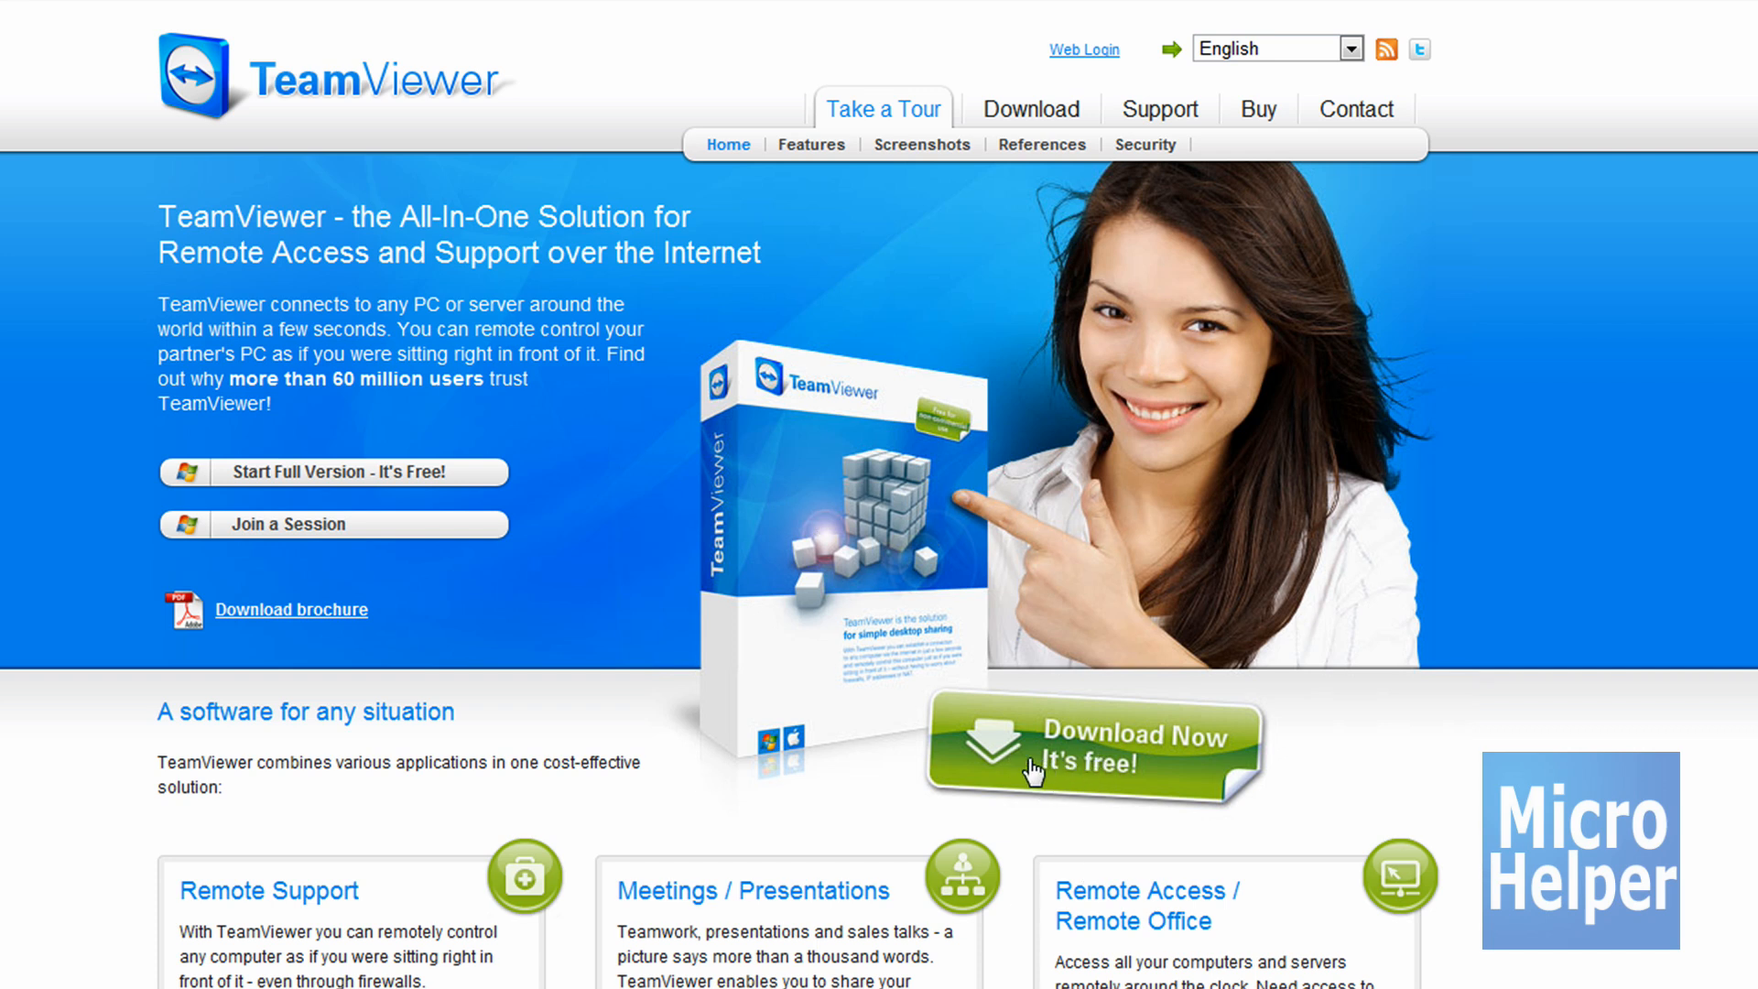
click(1087, 745)
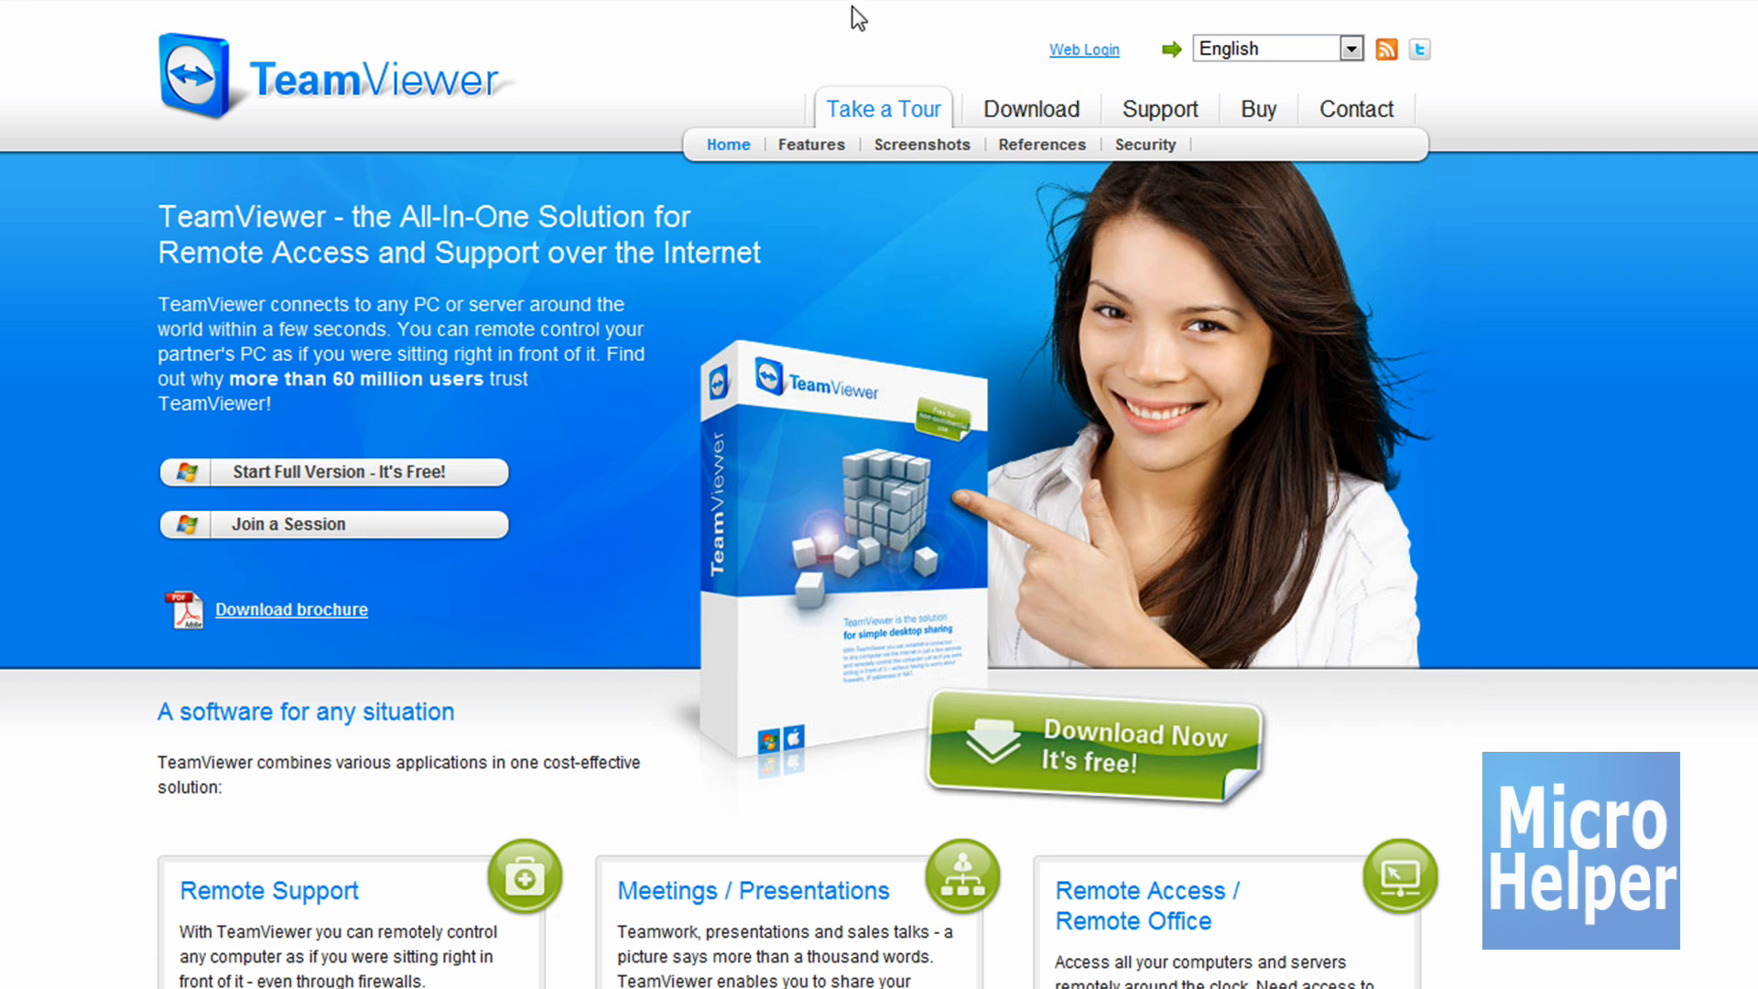
mouse_move(908, 89)
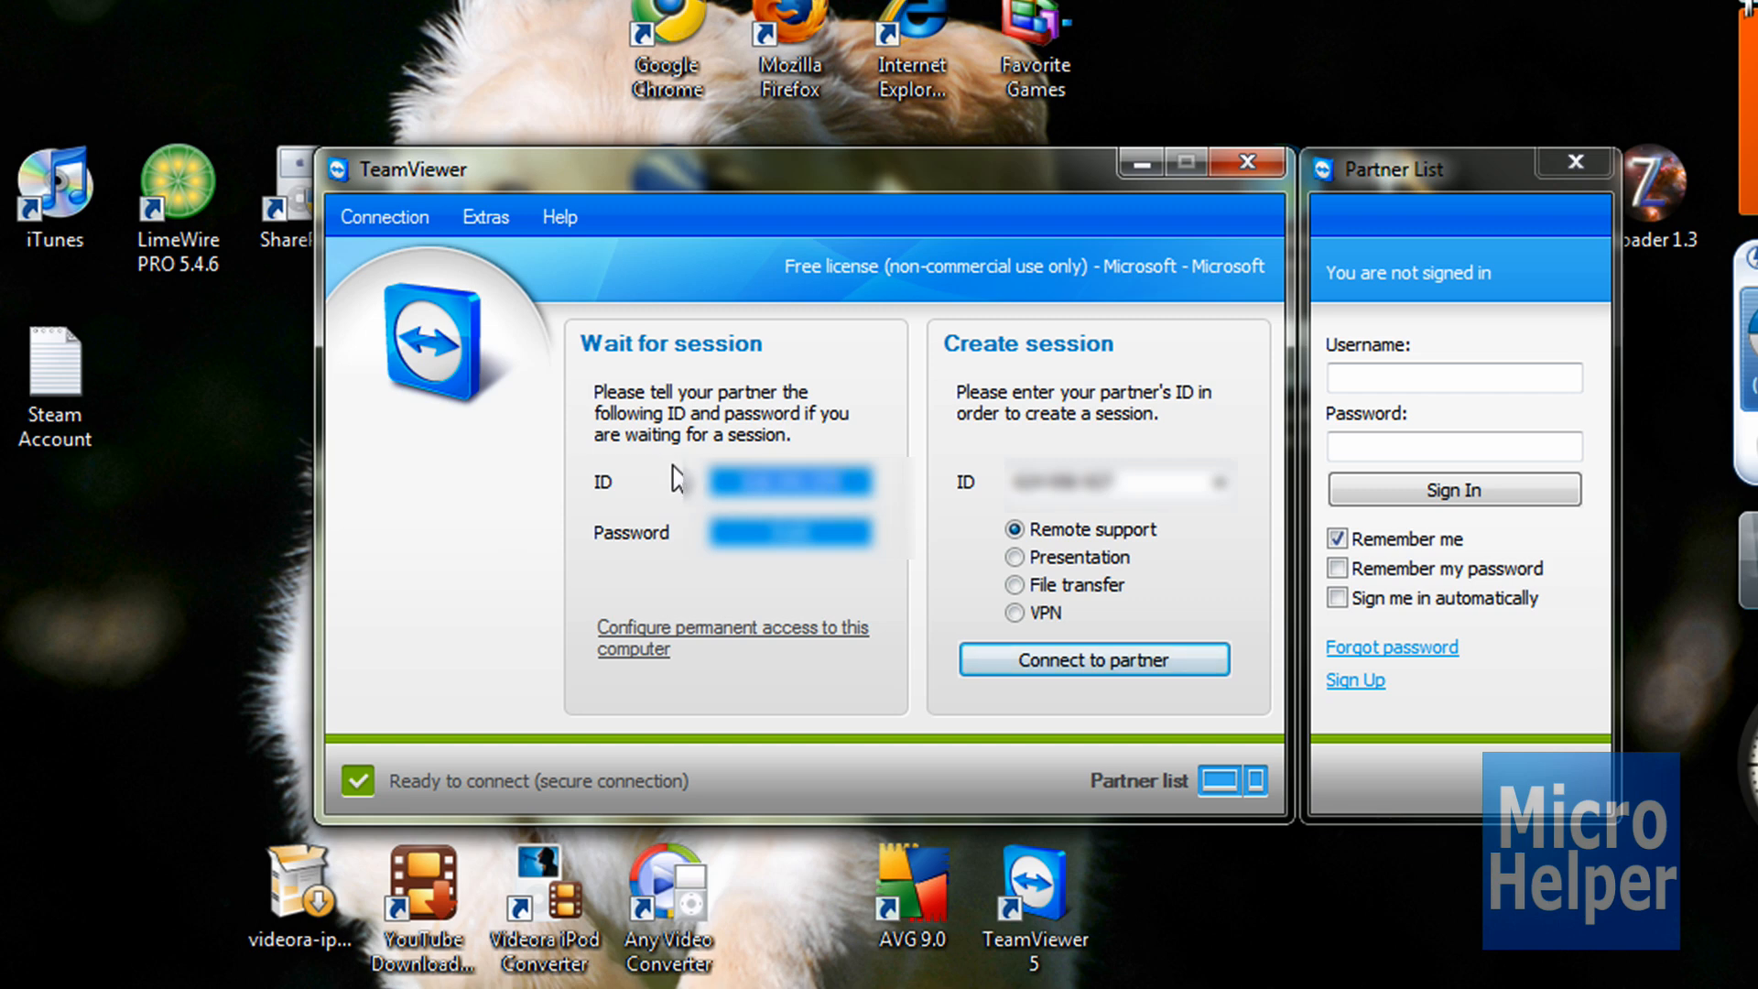
right_click(790, 533)
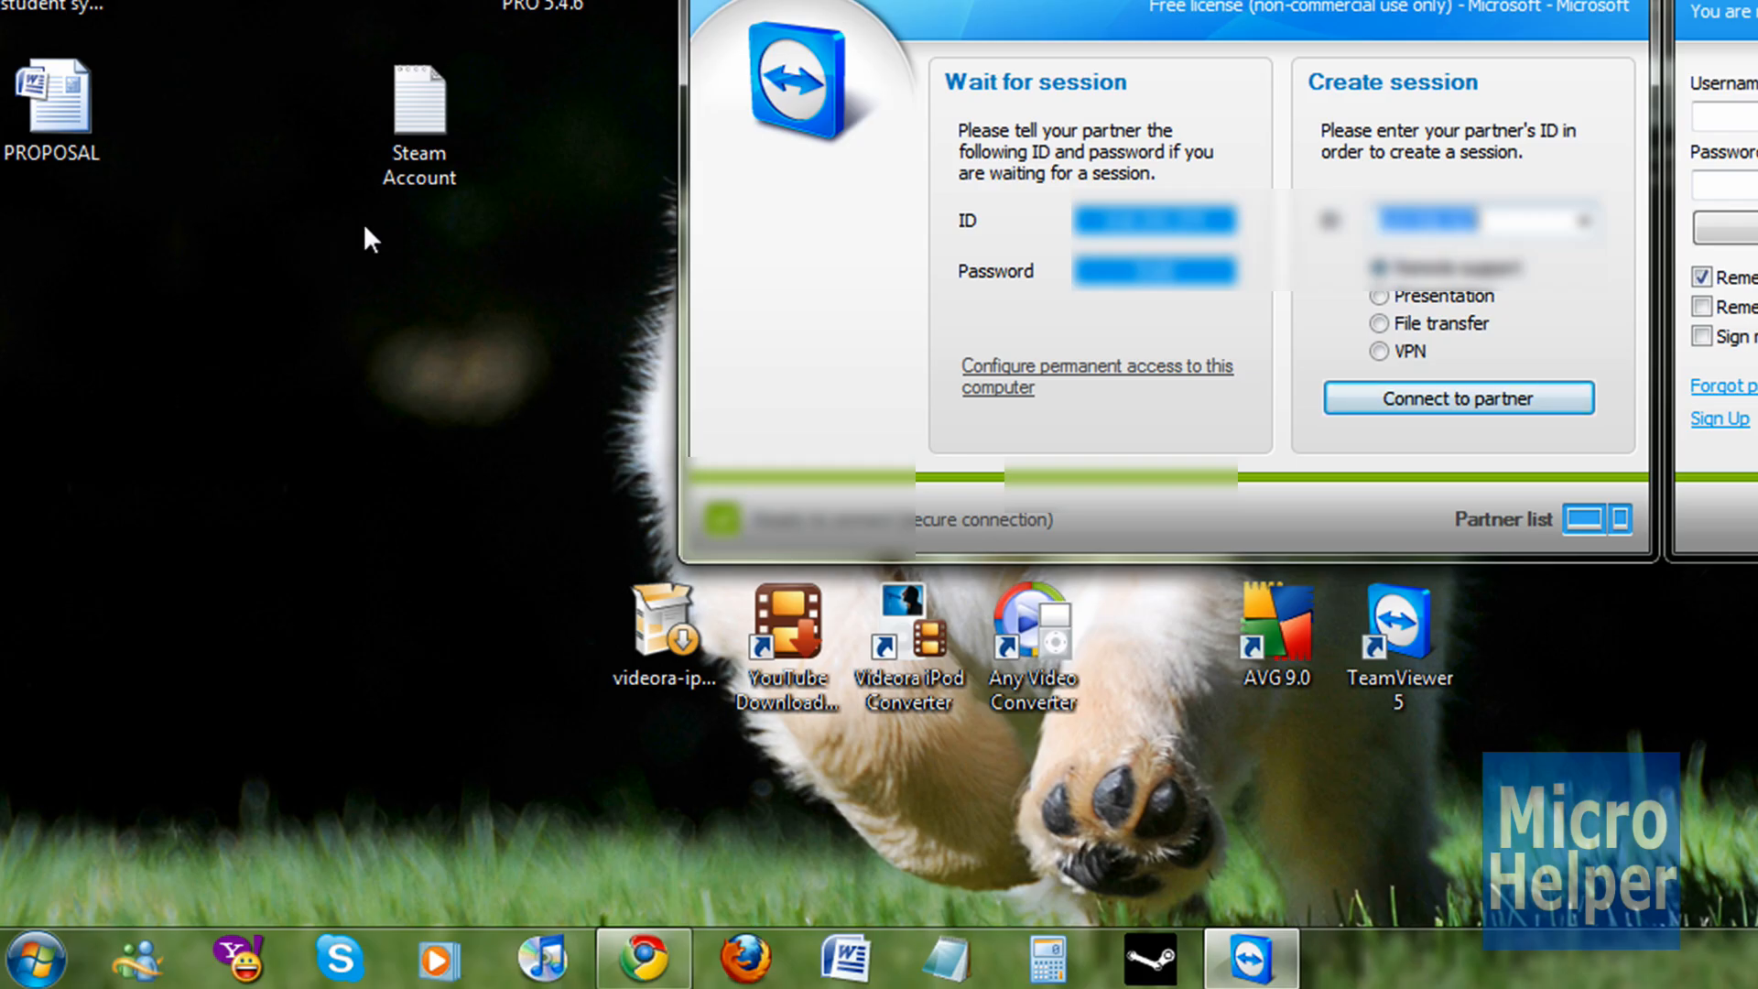
Step: Search the Start menu for 'remote support'
click(36, 959)
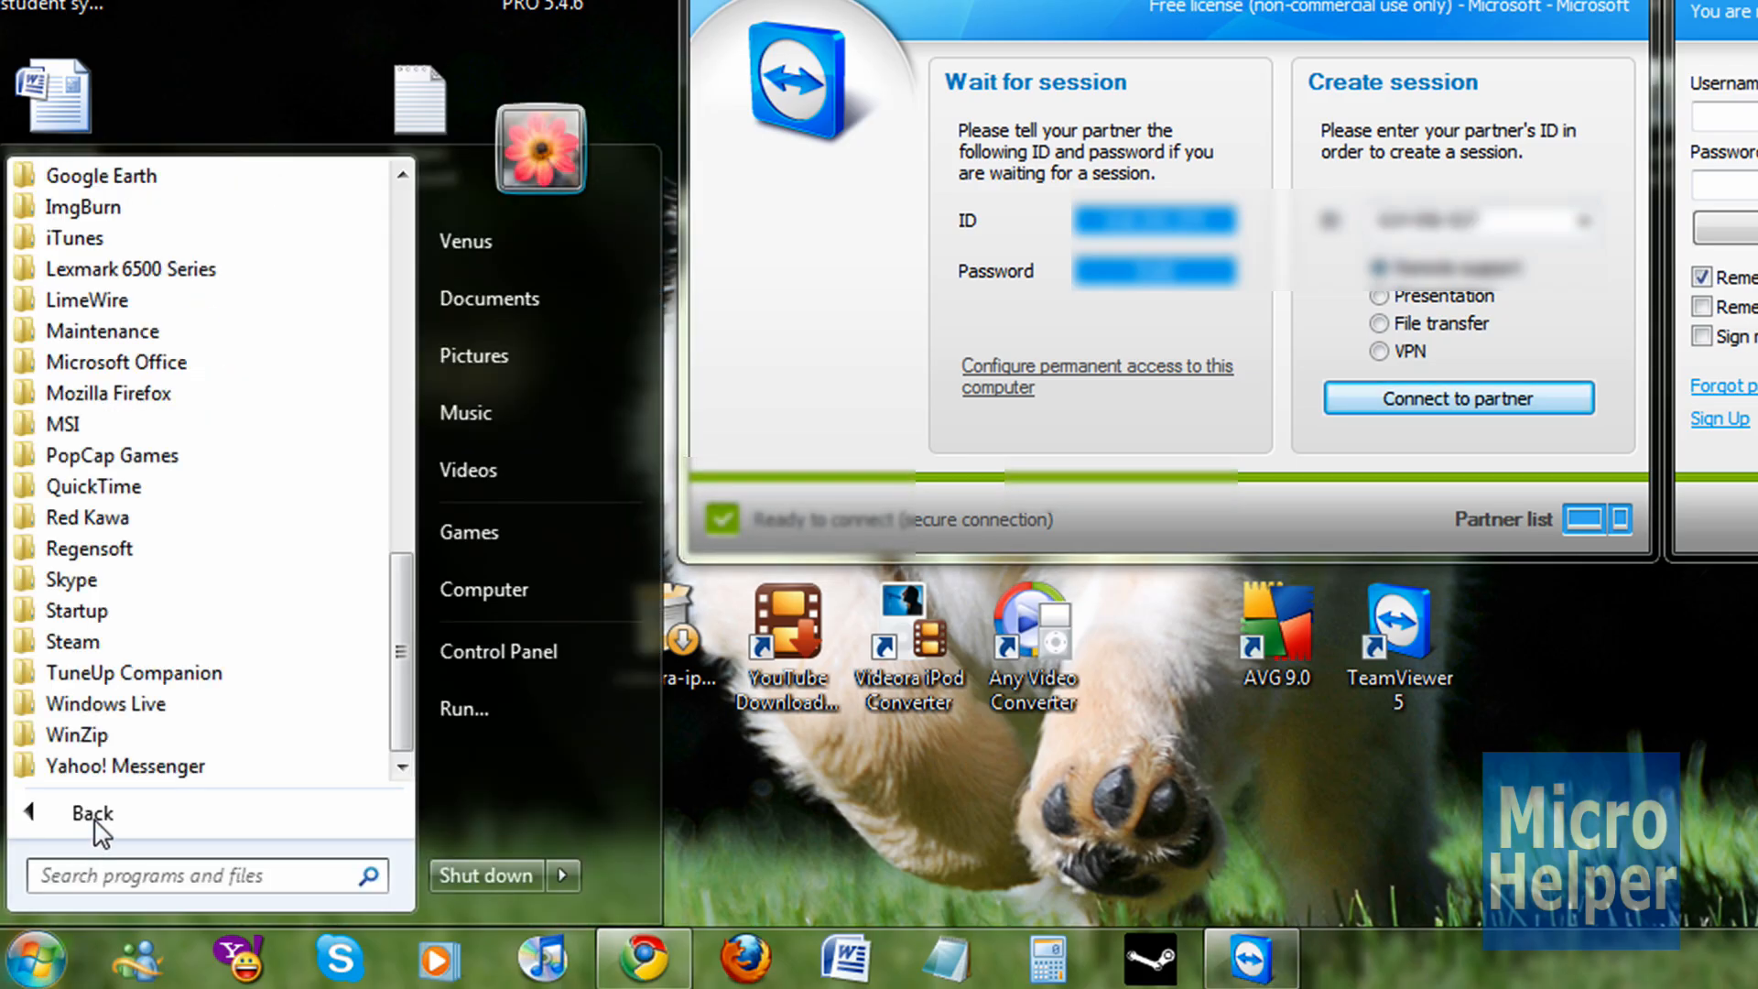
text(remote support)
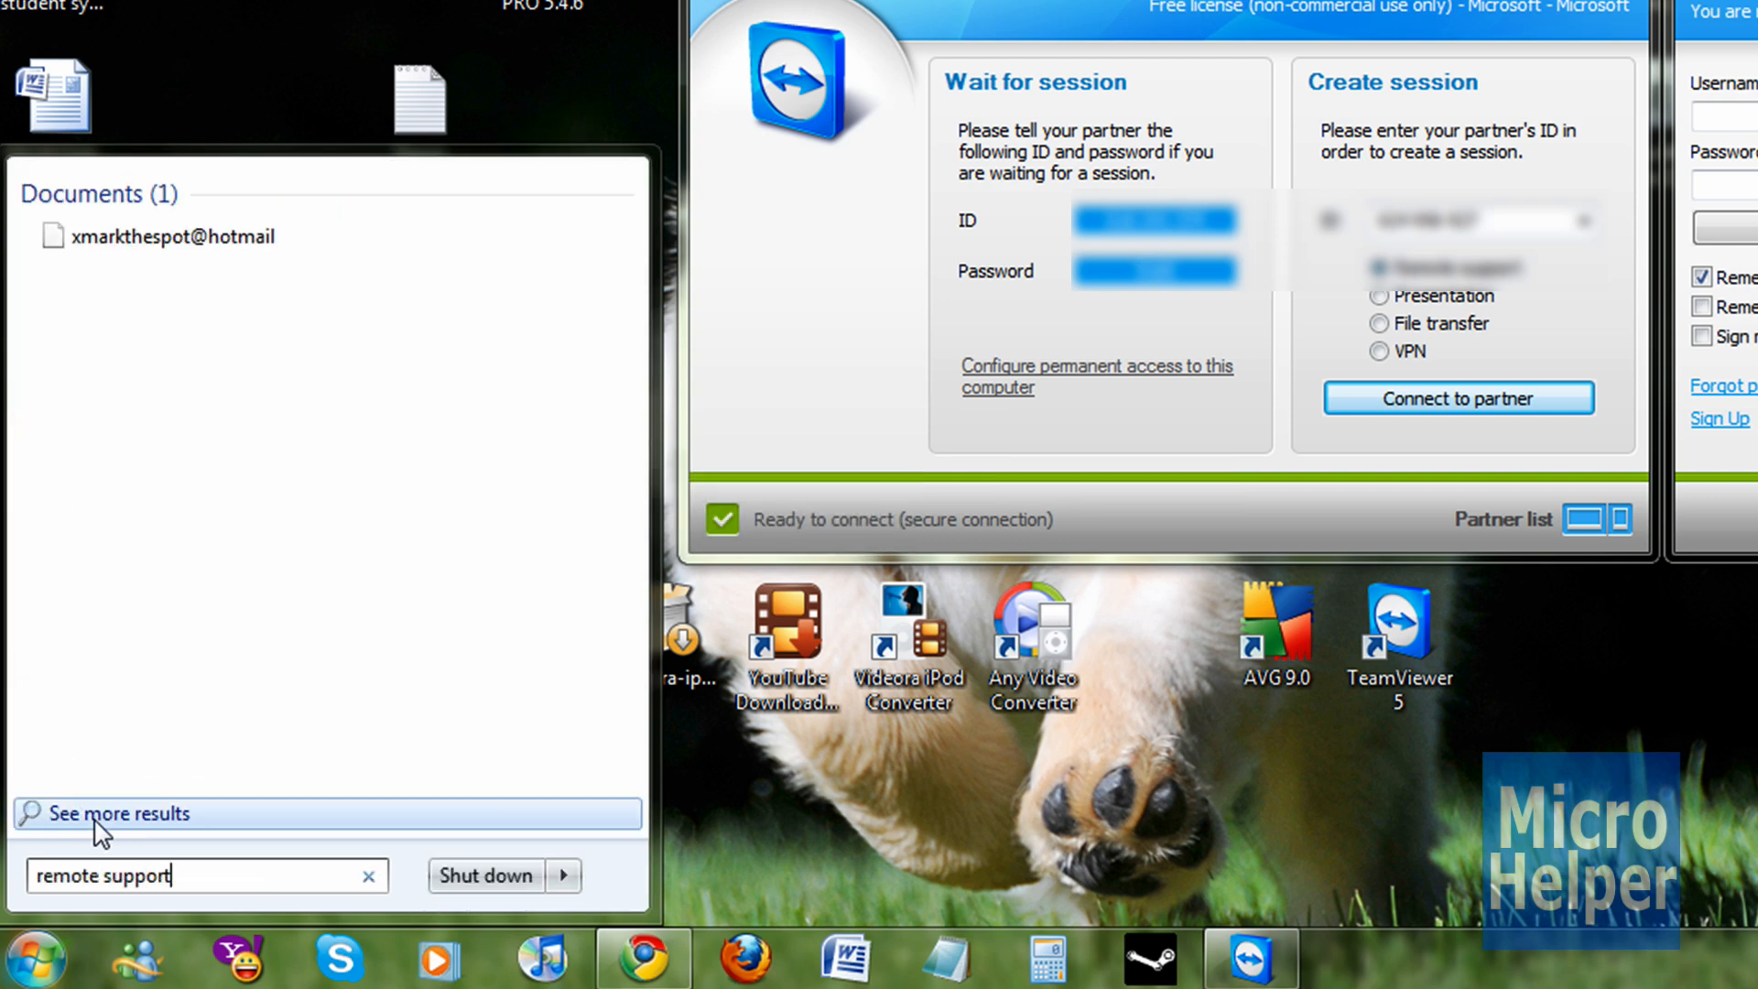
mouse_move(131, 637)
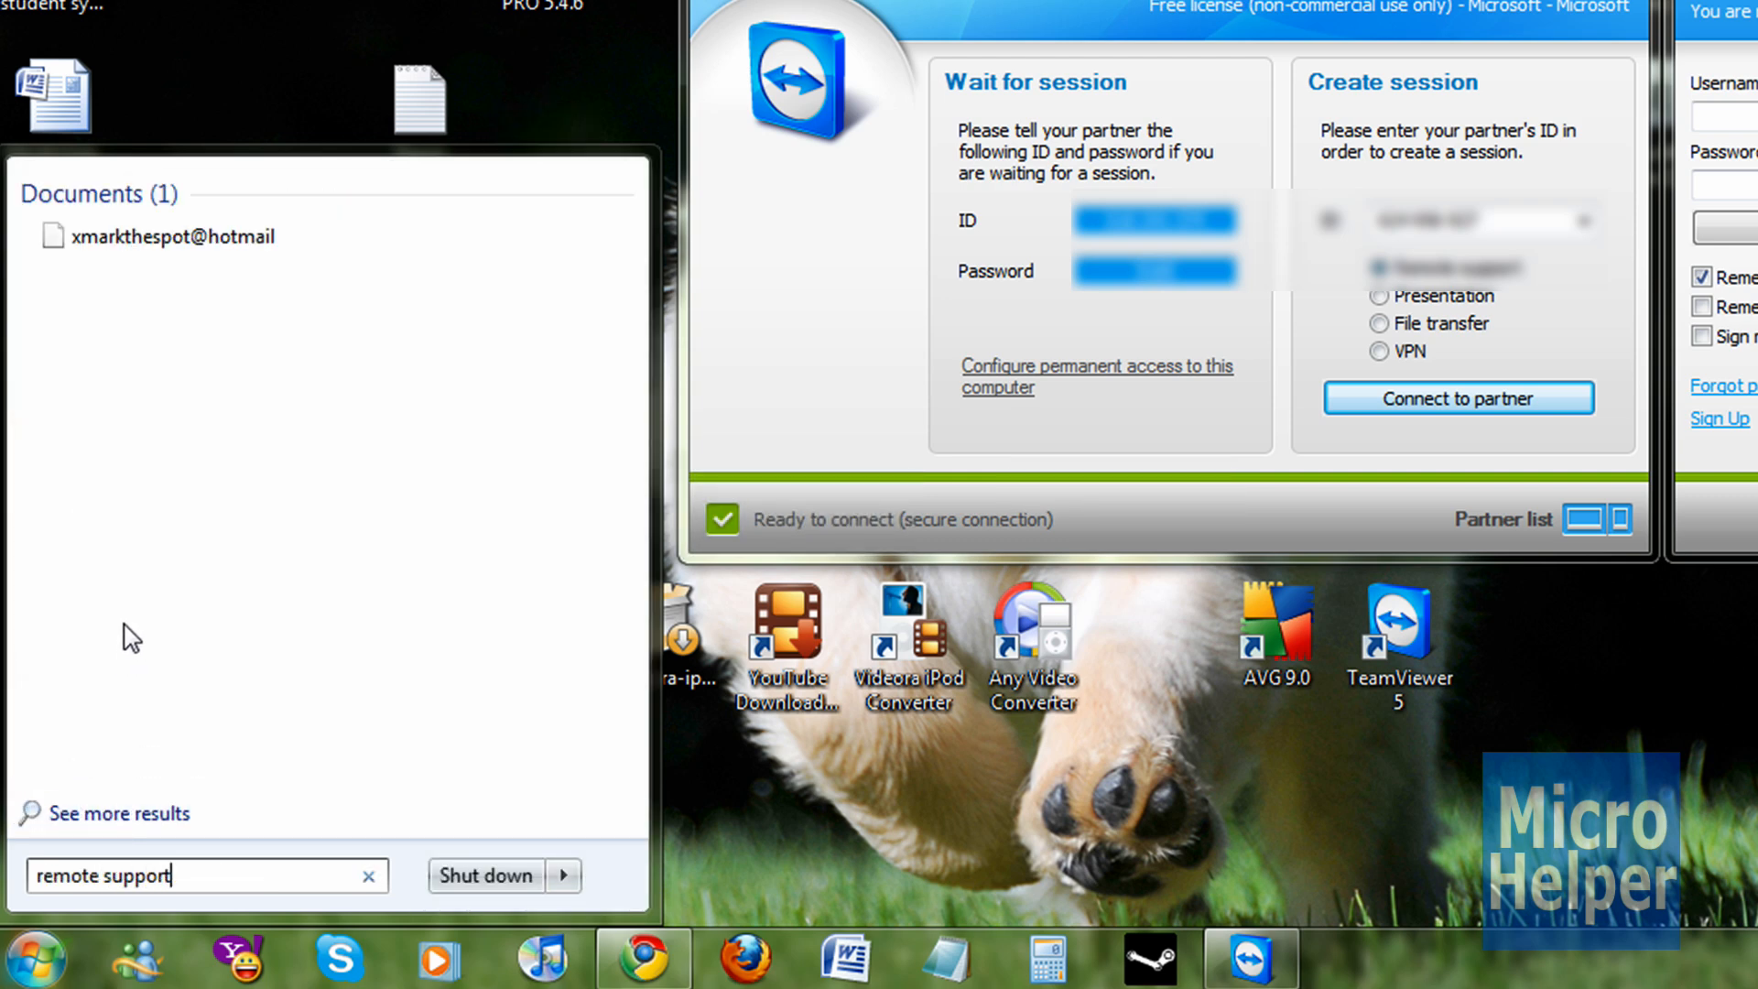
mouse_move(165, 236)
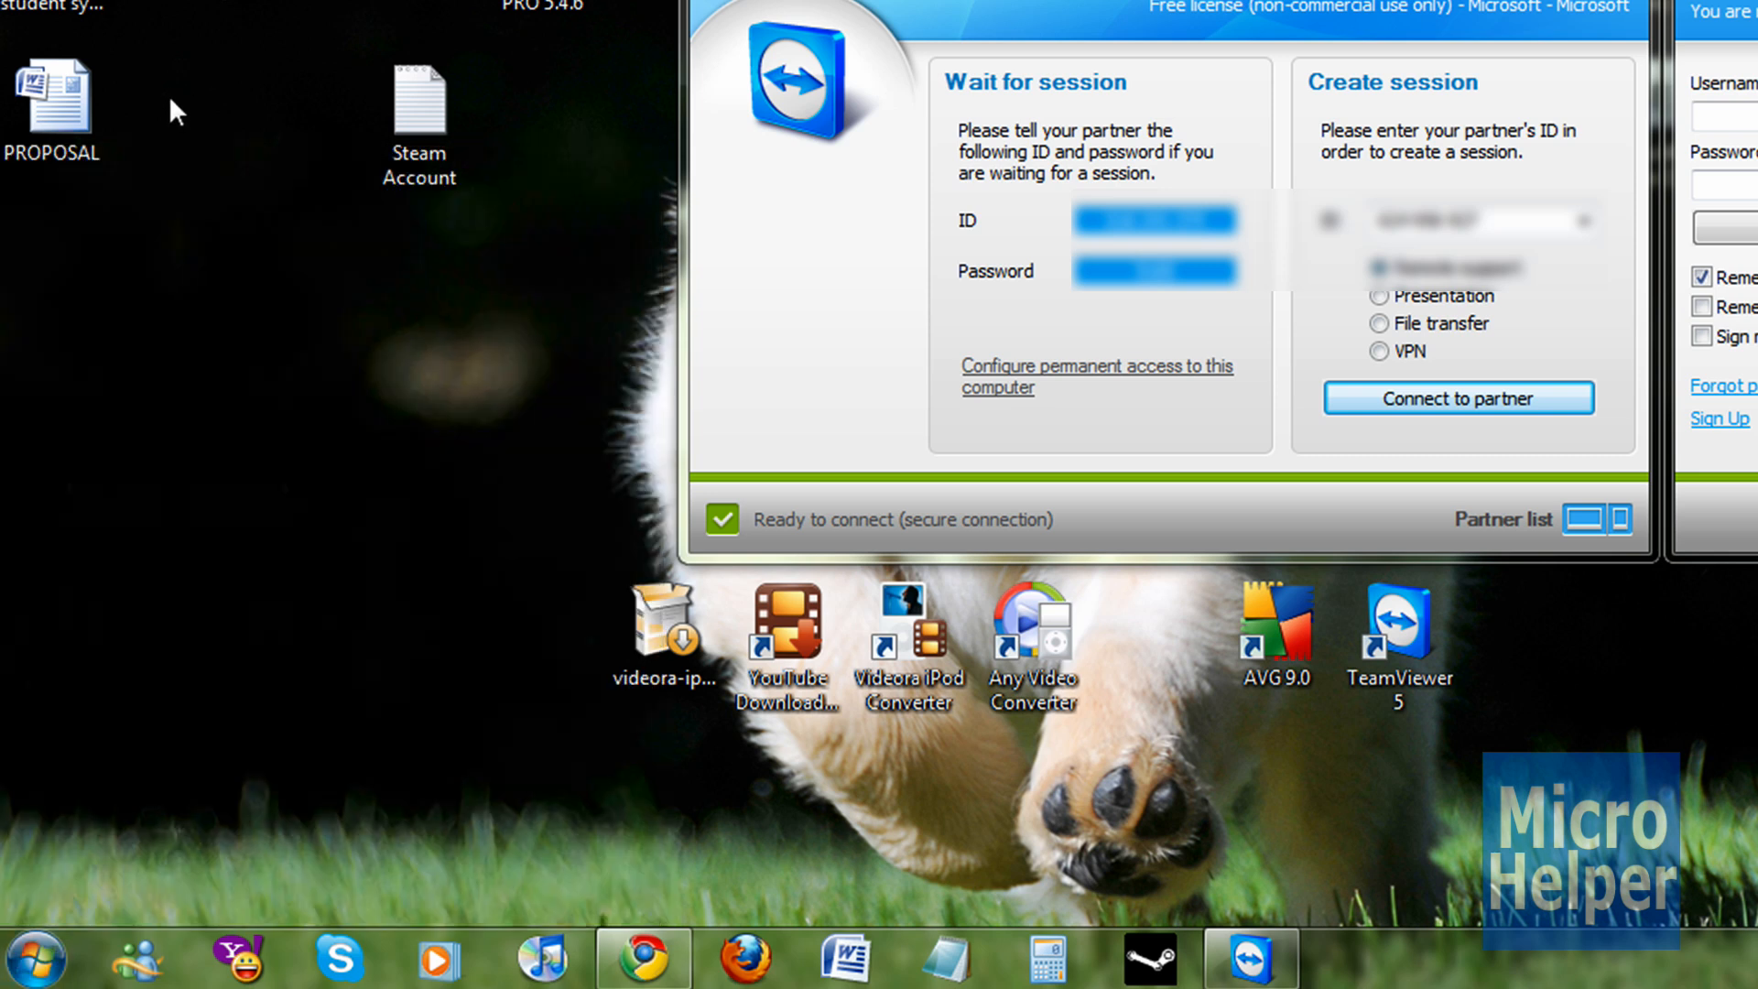
mouse_move(361, 448)
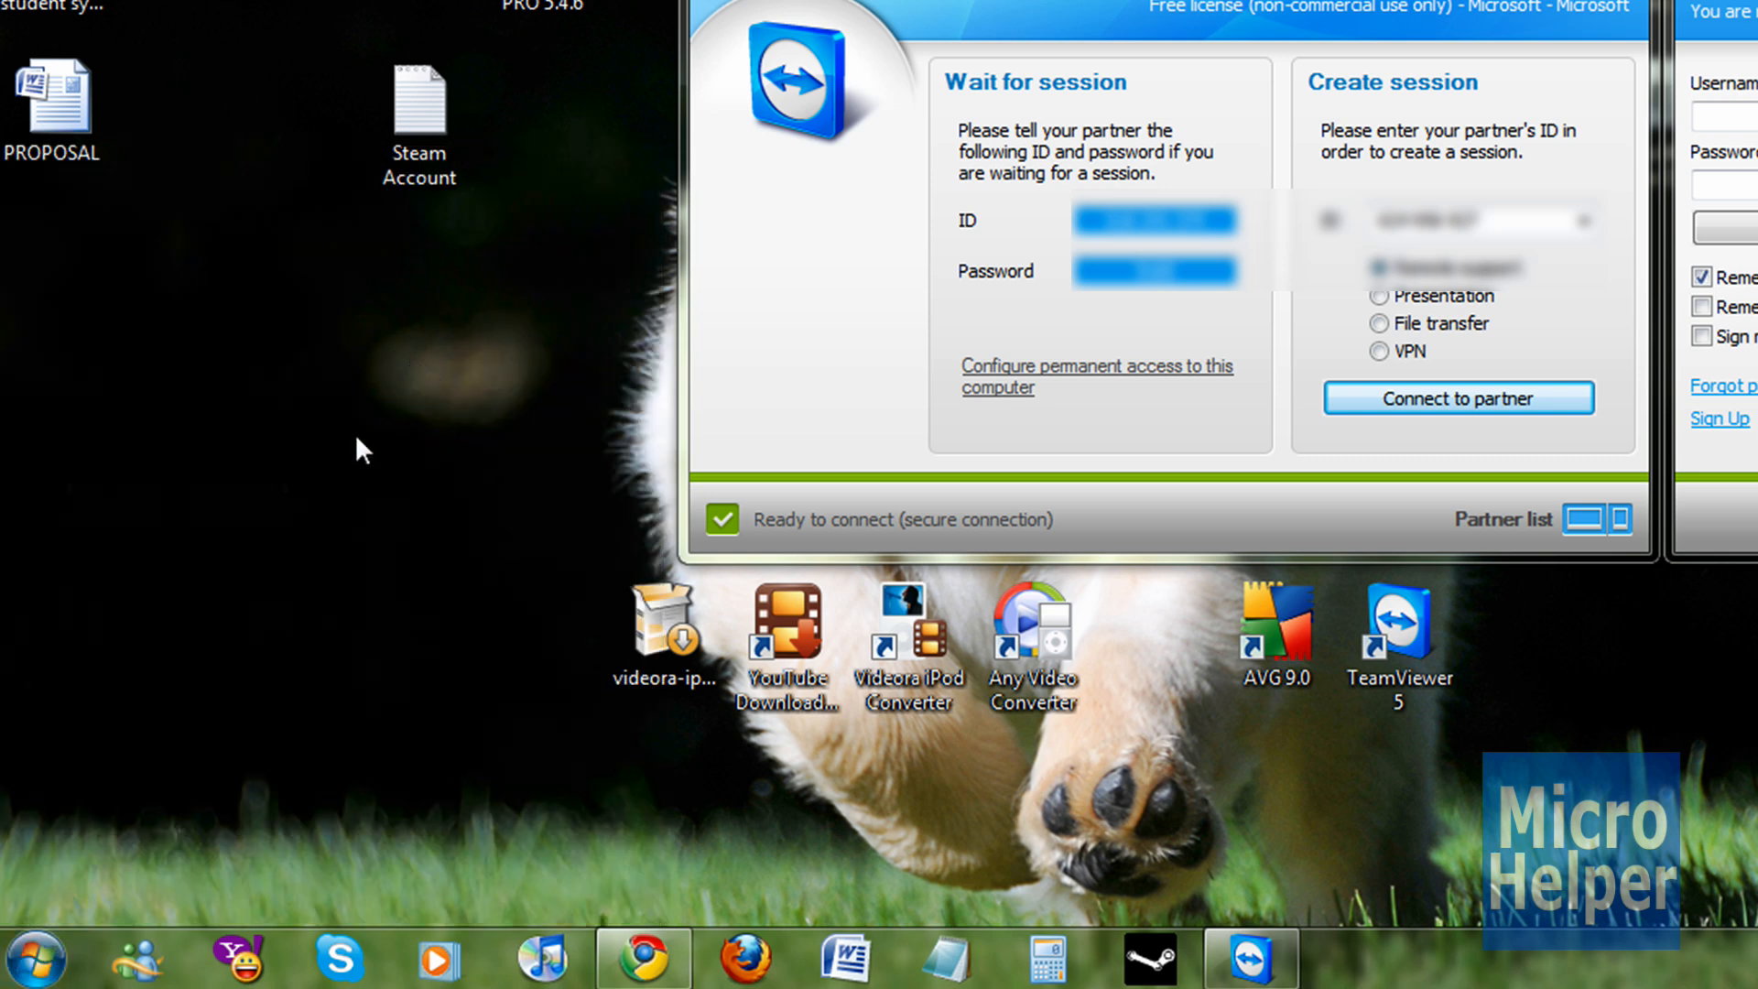
mouse_move(184, 515)
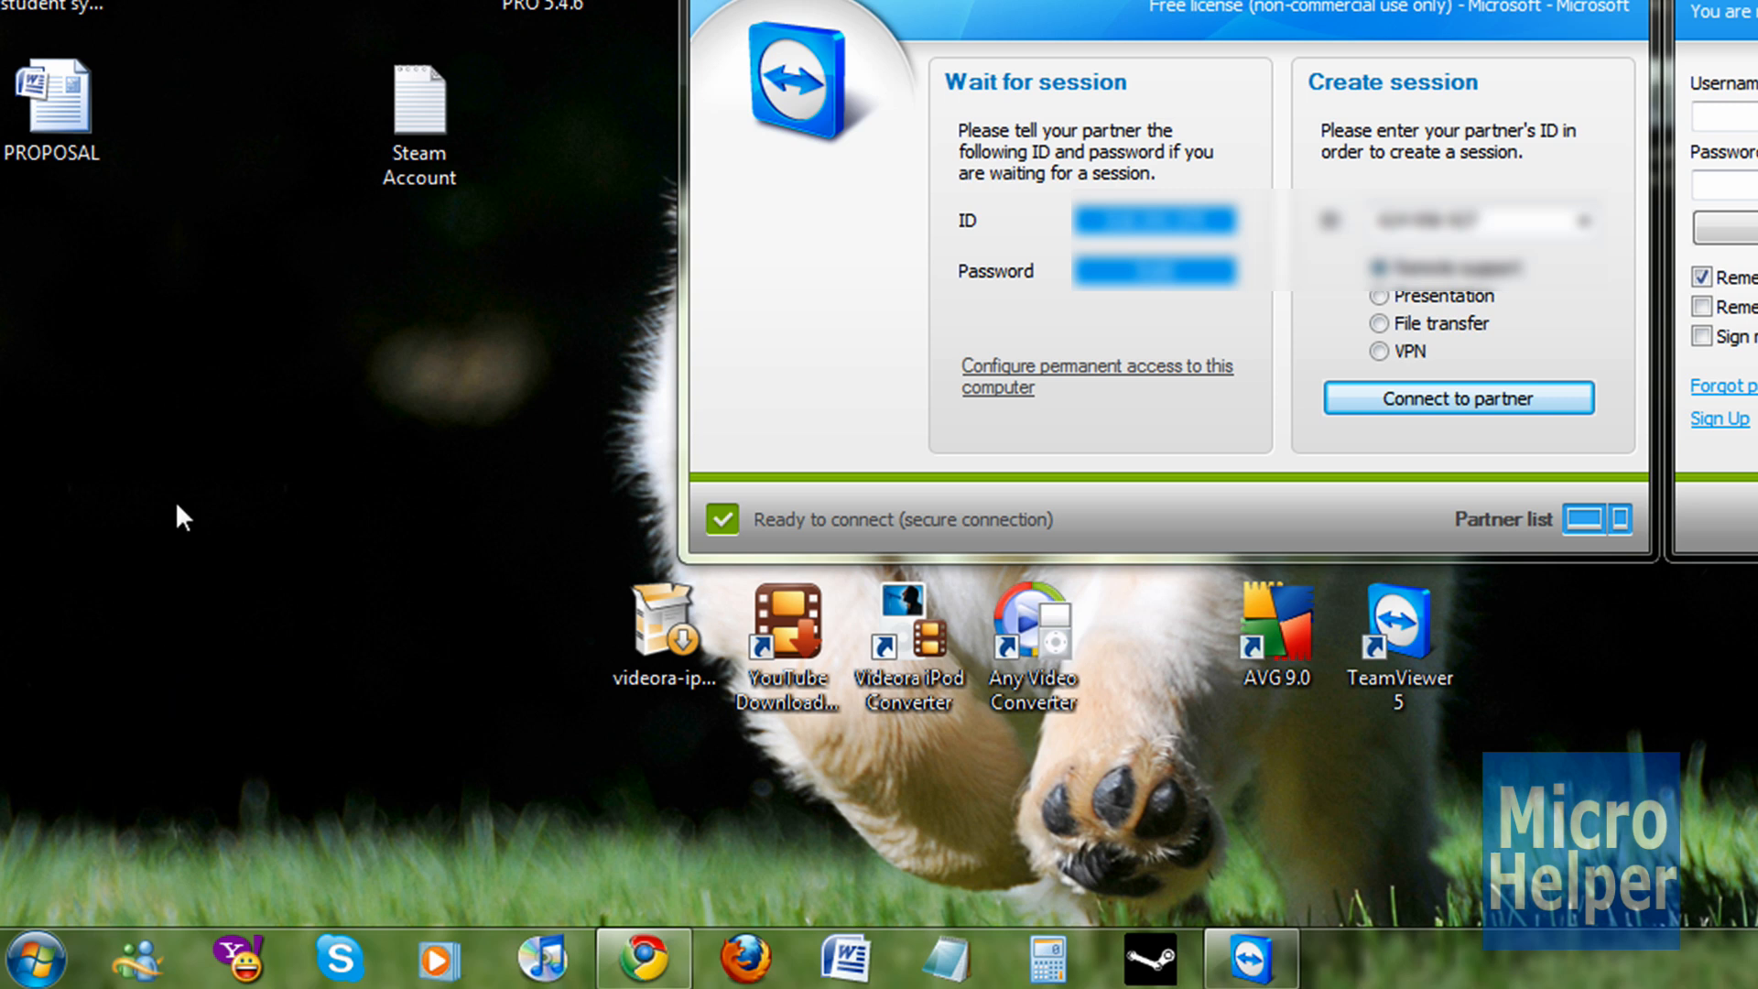
mouse_move(190, 385)
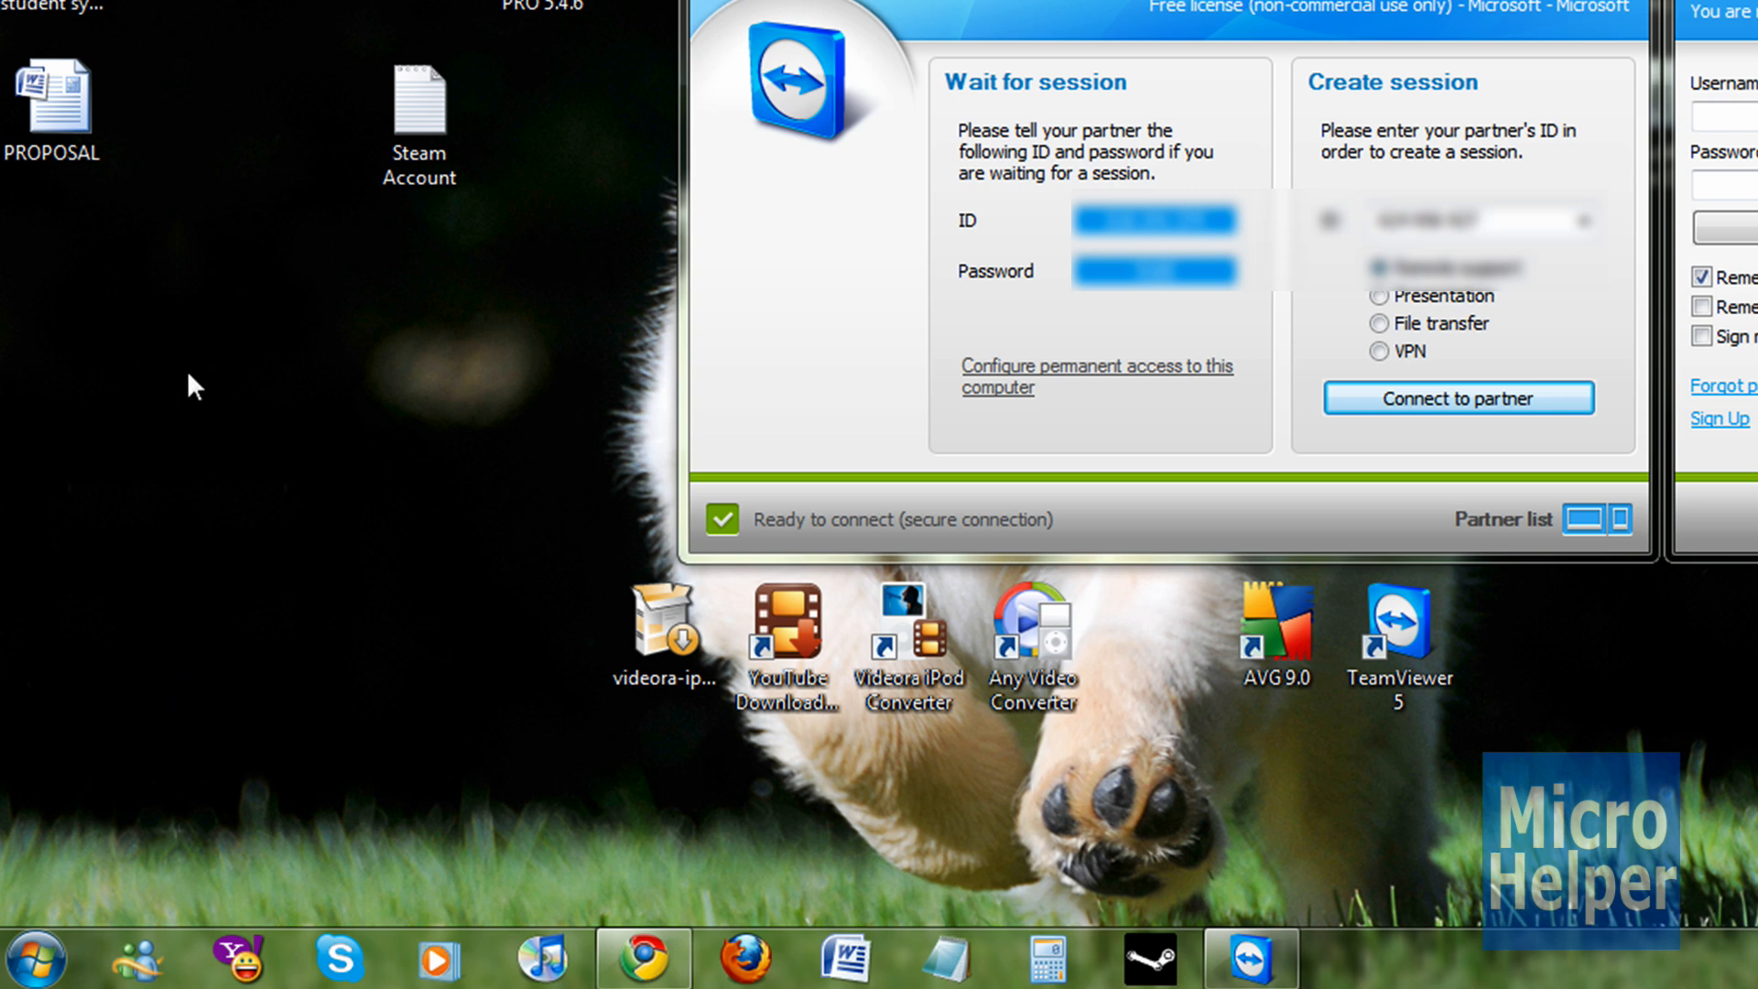
mouse_move(230, 403)
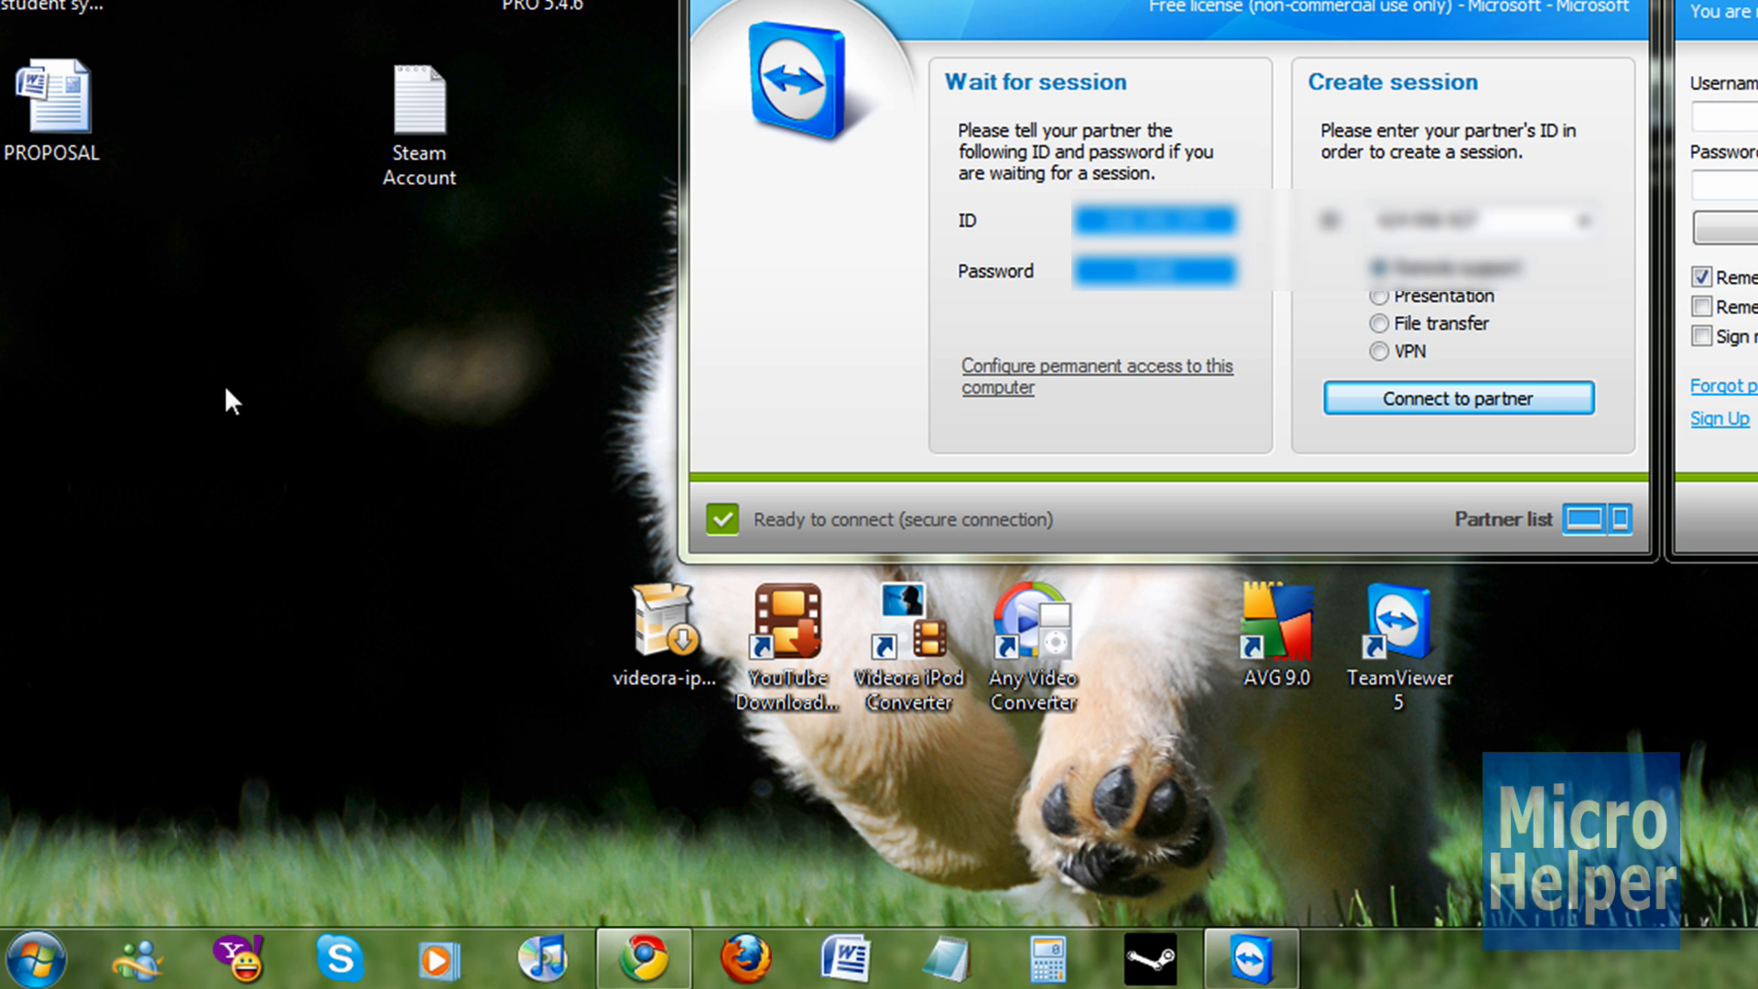